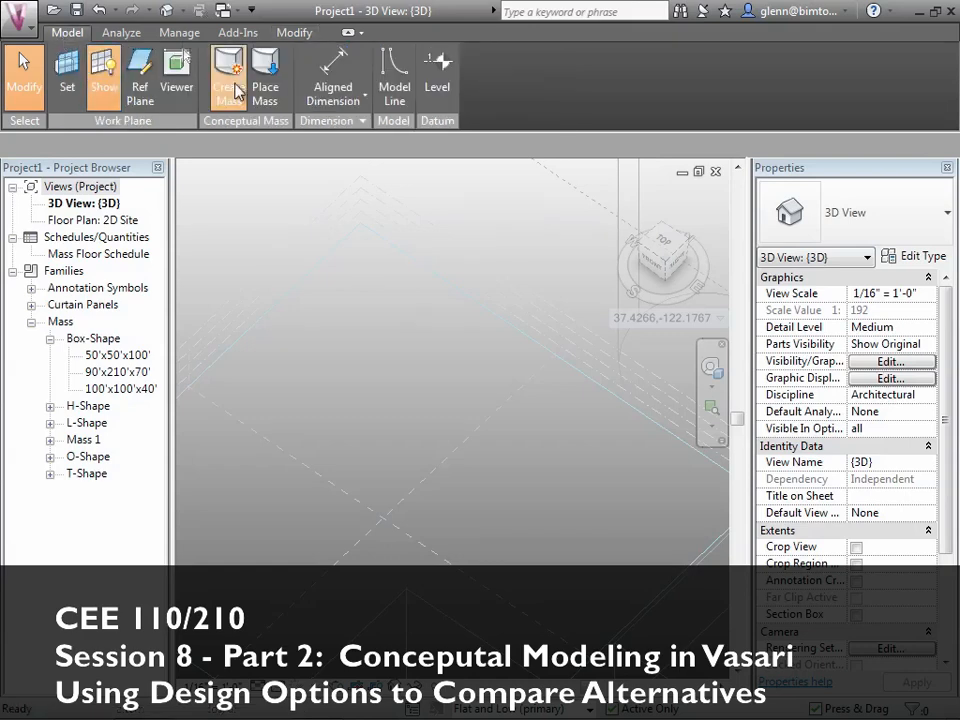
# Edit the box mass in place and place aligned dimensions on its vertical height and long top edges
pyautogui.click(228, 75)
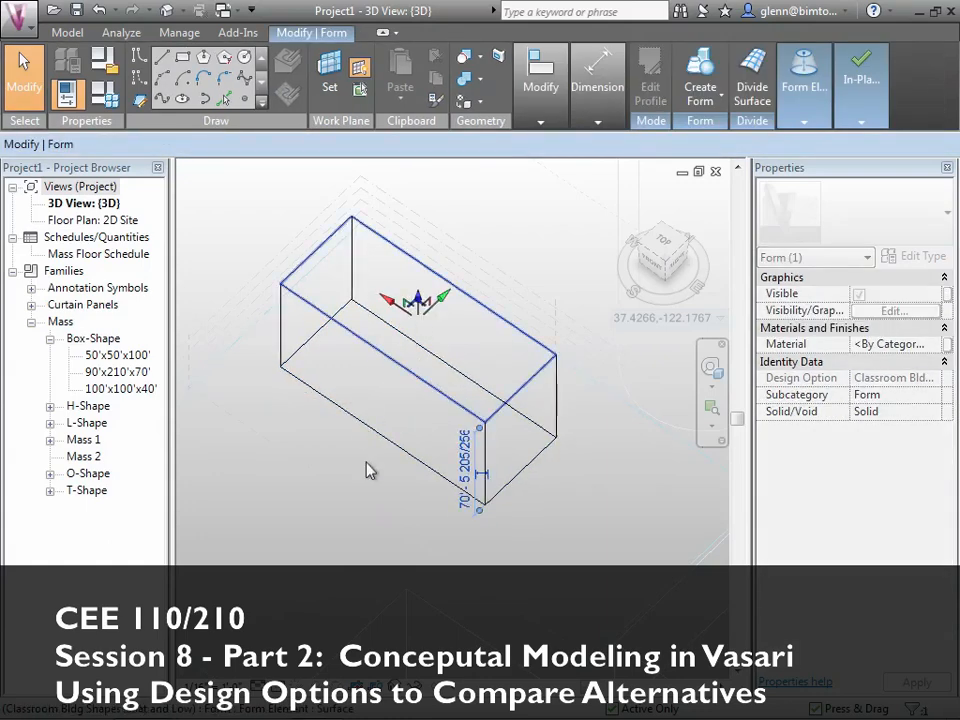
pyautogui.click(490, 393)
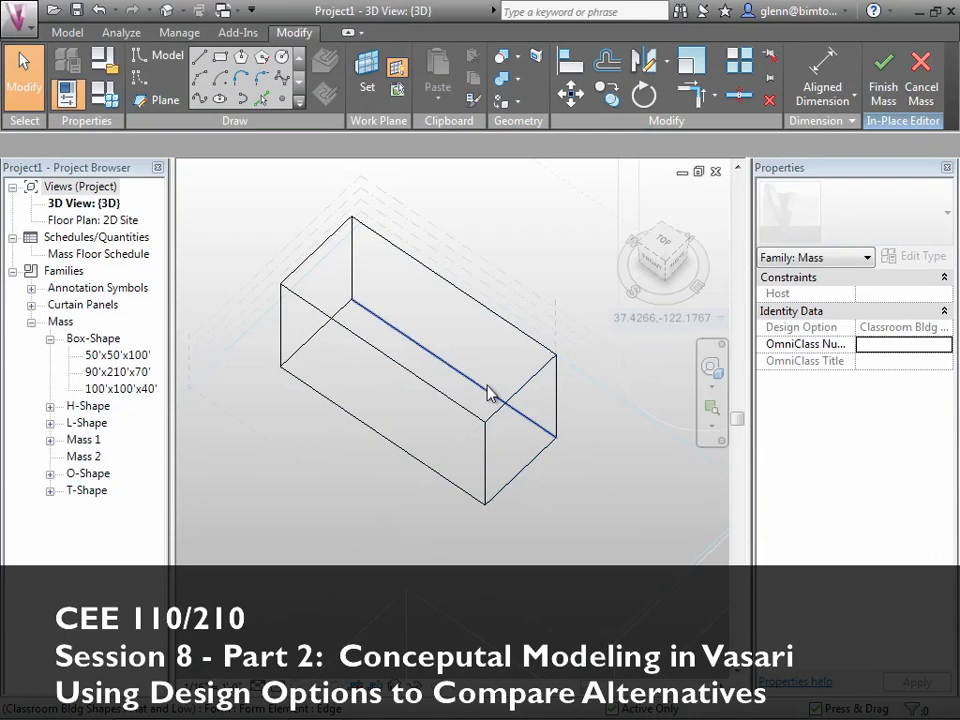
pyautogui.click(490, 390)
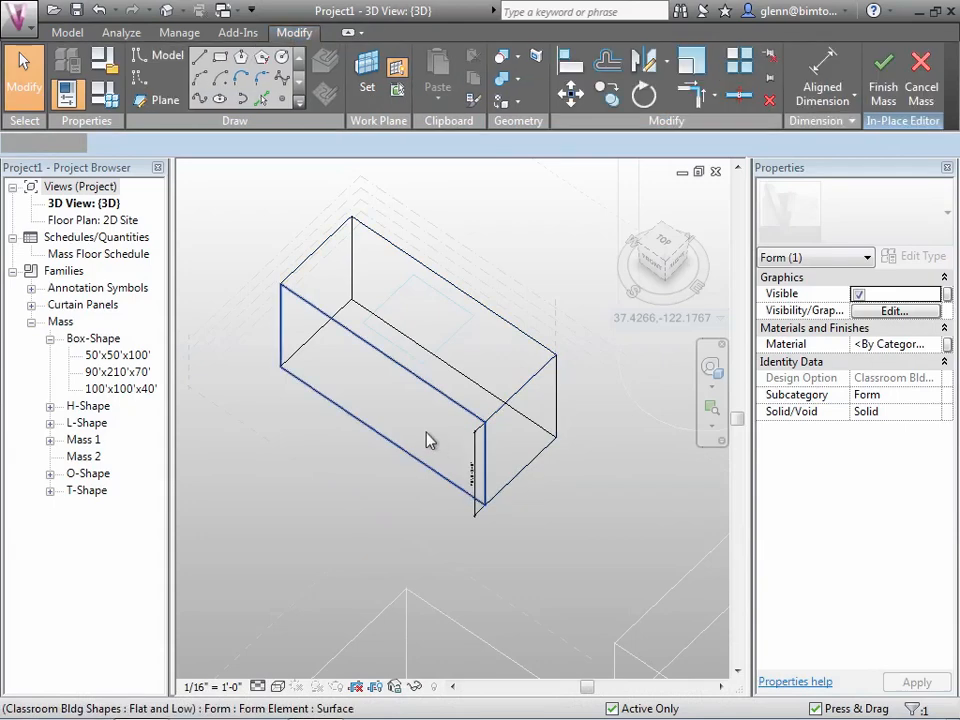
pyautogui.click(430, 440)
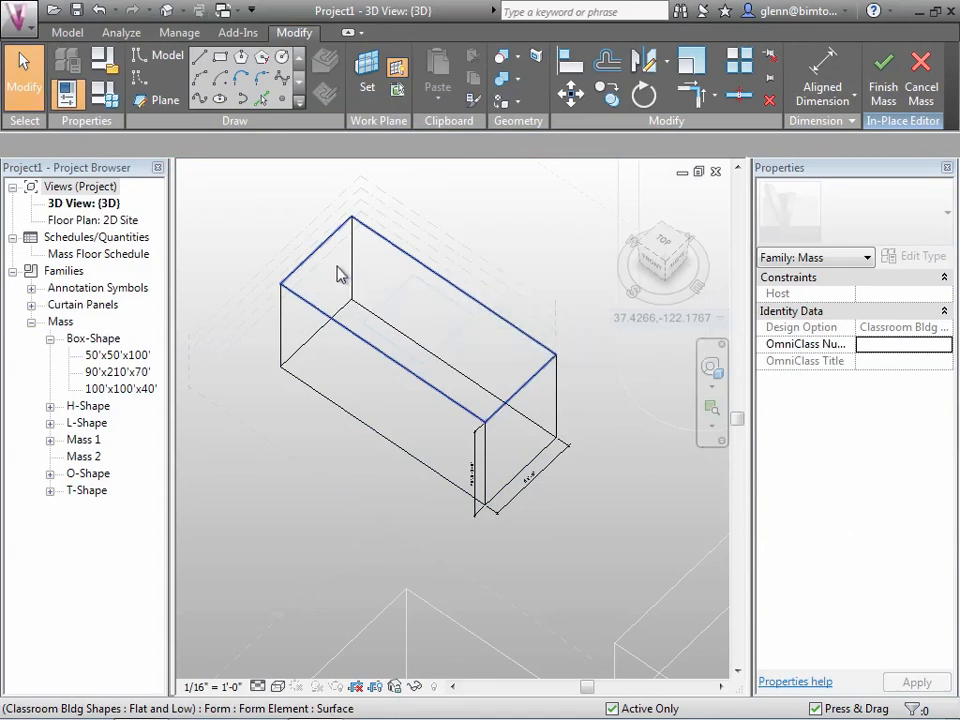
pyautogui.moveTo(349, 298)
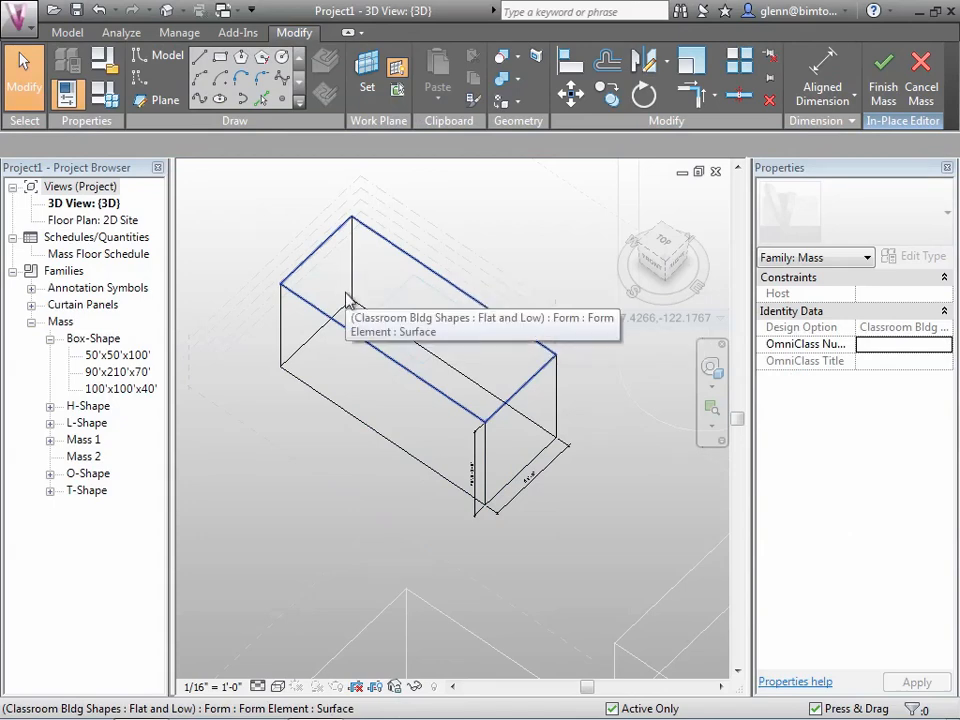
pyautogui.click(400, 350)
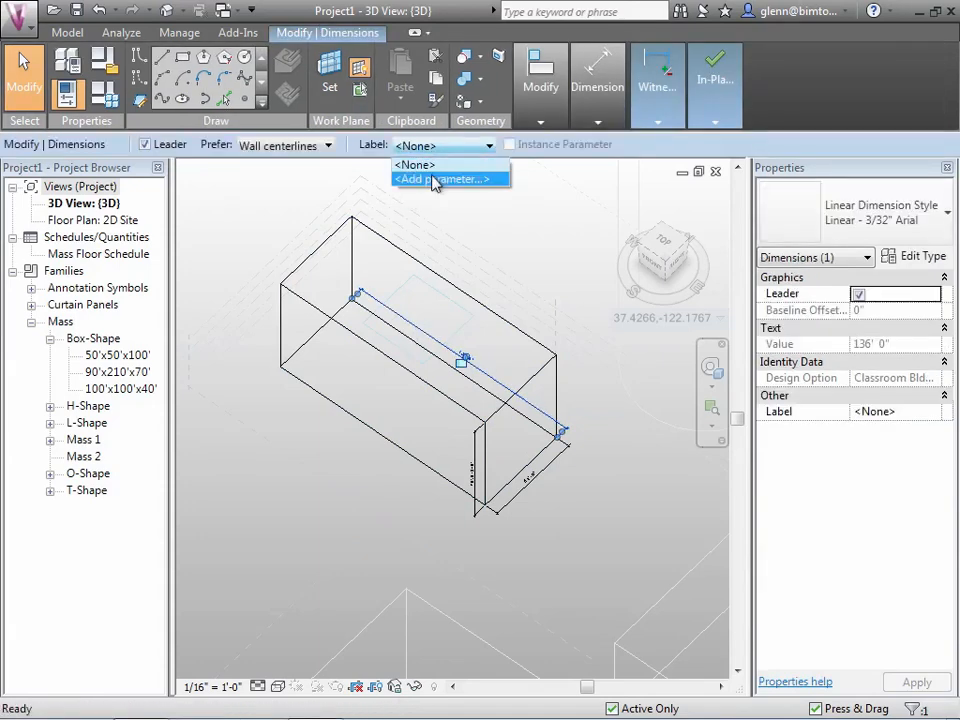
# Label the three box dimensions with new parameters Bldg Width, Bldg Depth and Bldg Height
pyautogui.click(445, 179)
pyautogui.write('Bldg Width')
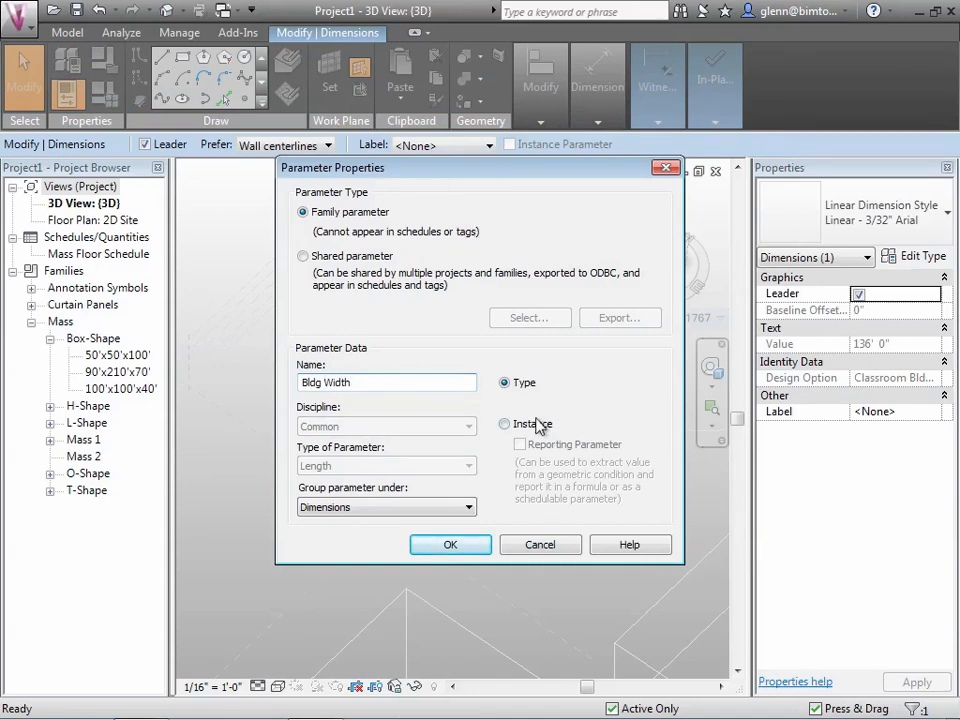
pyautogui.click(450, 544)
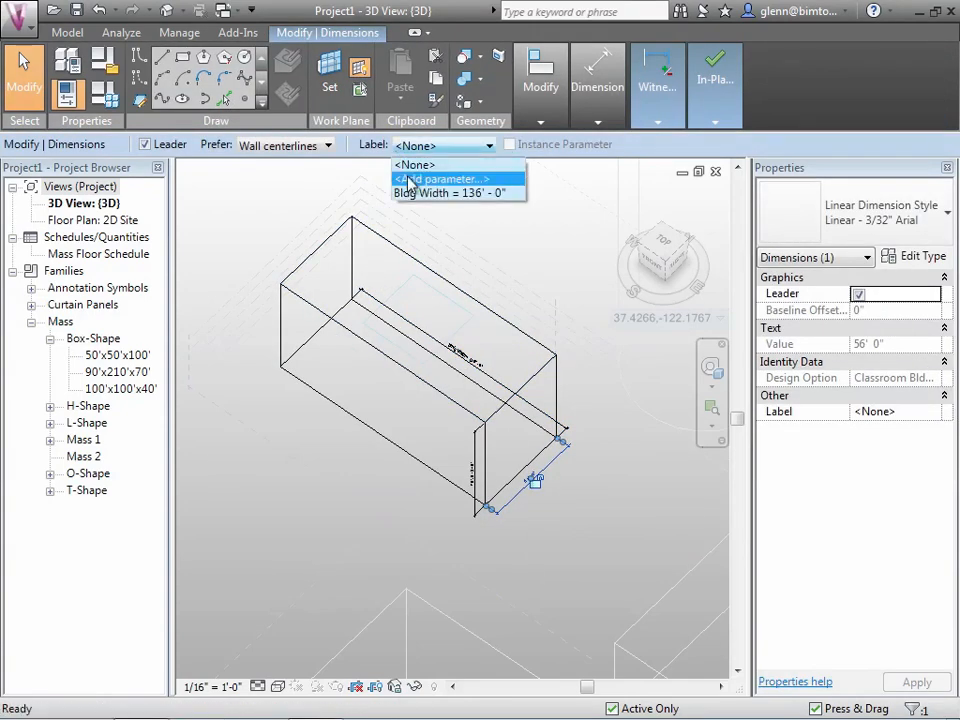
pyautogui.click(441, 179)
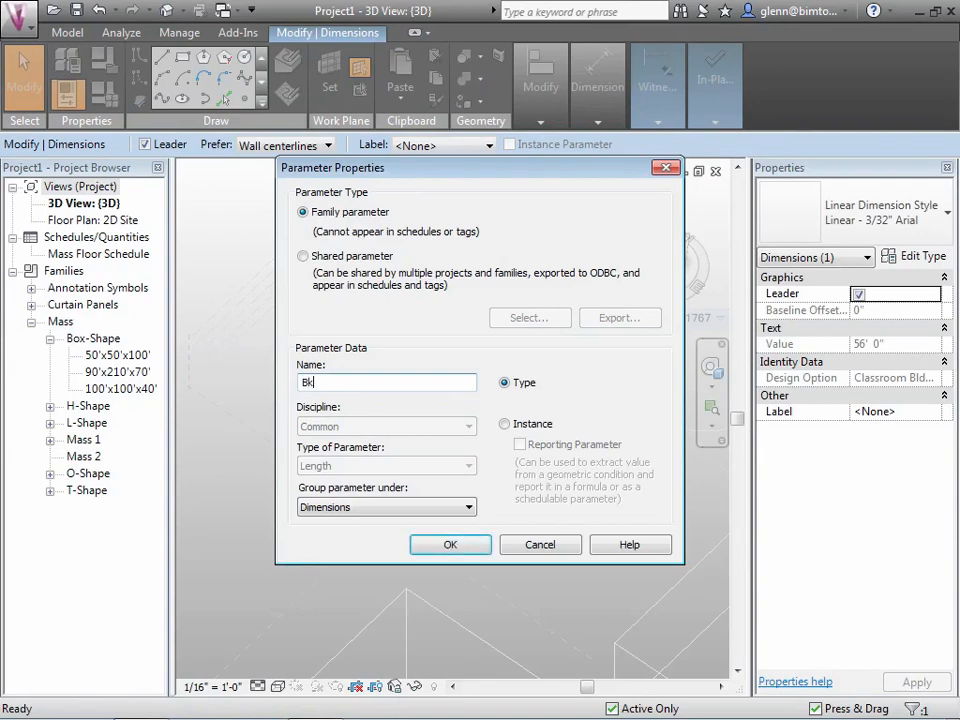
pyautogui.write('ldg Depth')
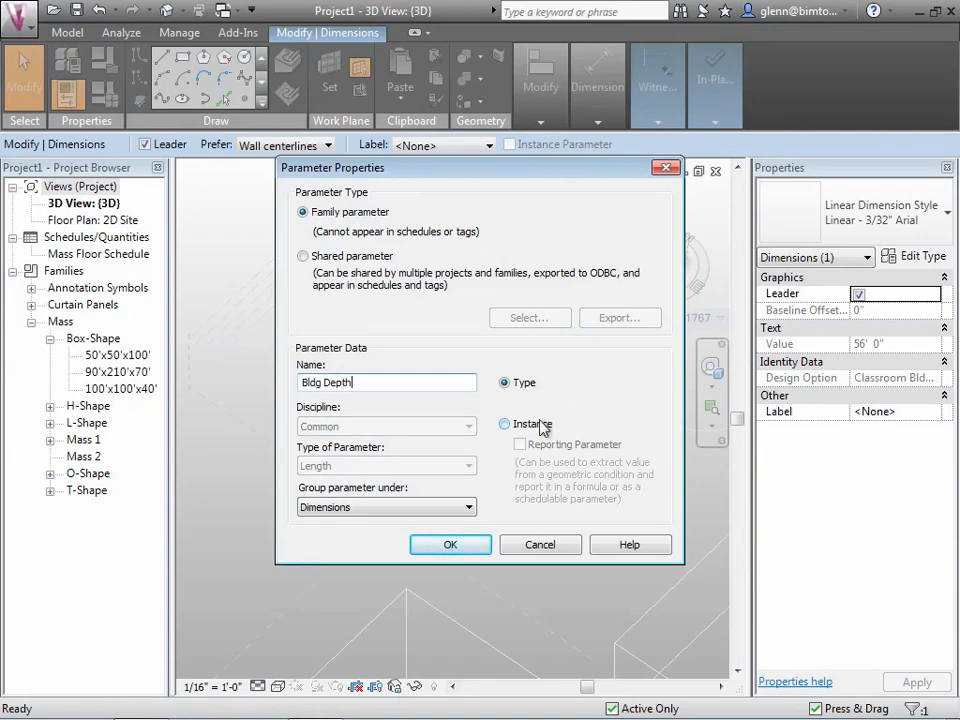
pyautogui.click(450, 544)
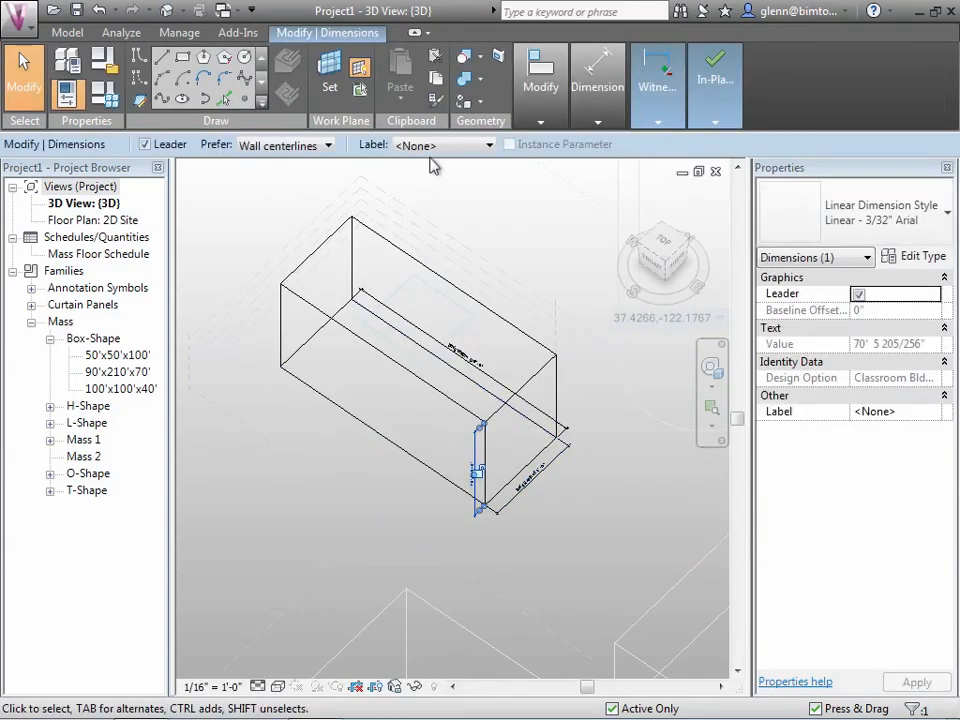
pyautogui.click(489, 145)
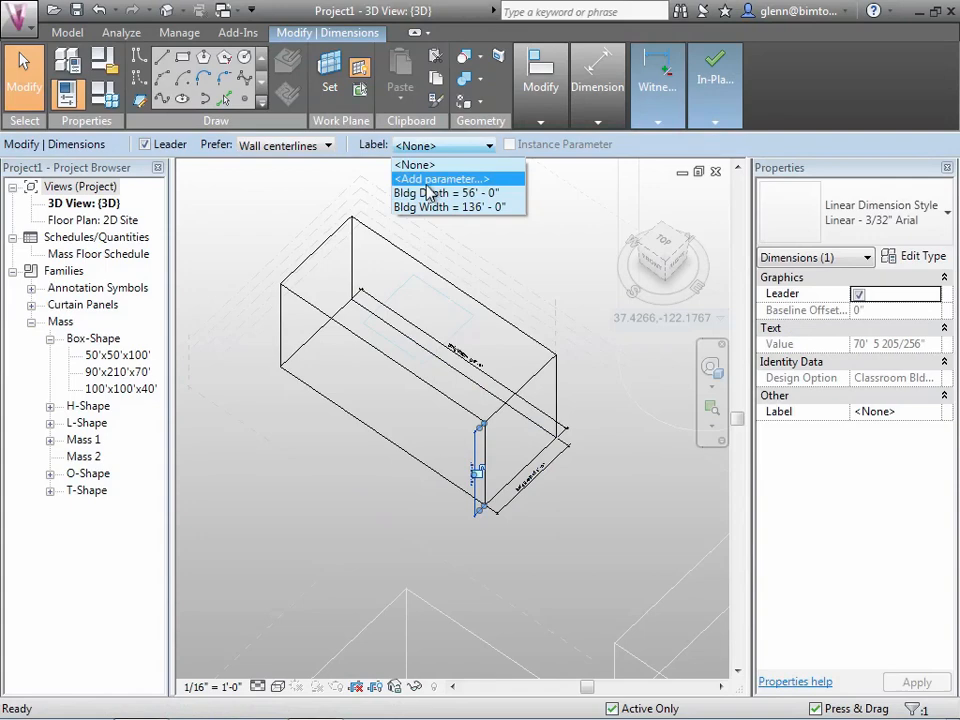
pyautogui.click(441, 179)
pyautogui.write('Bldg Height')
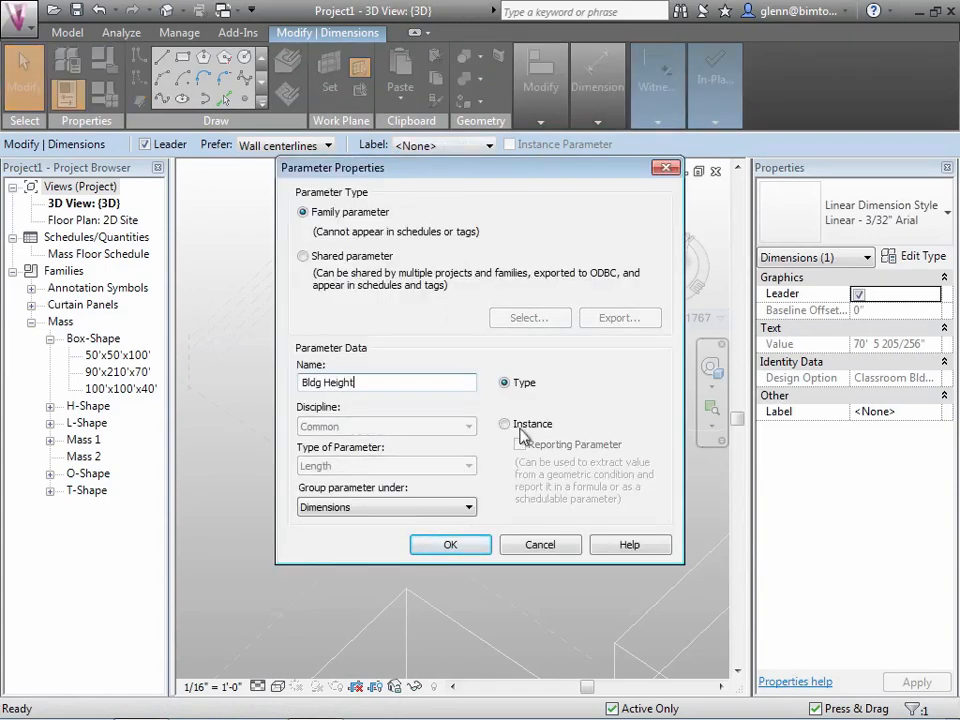
pyautogui.click(450, 544)
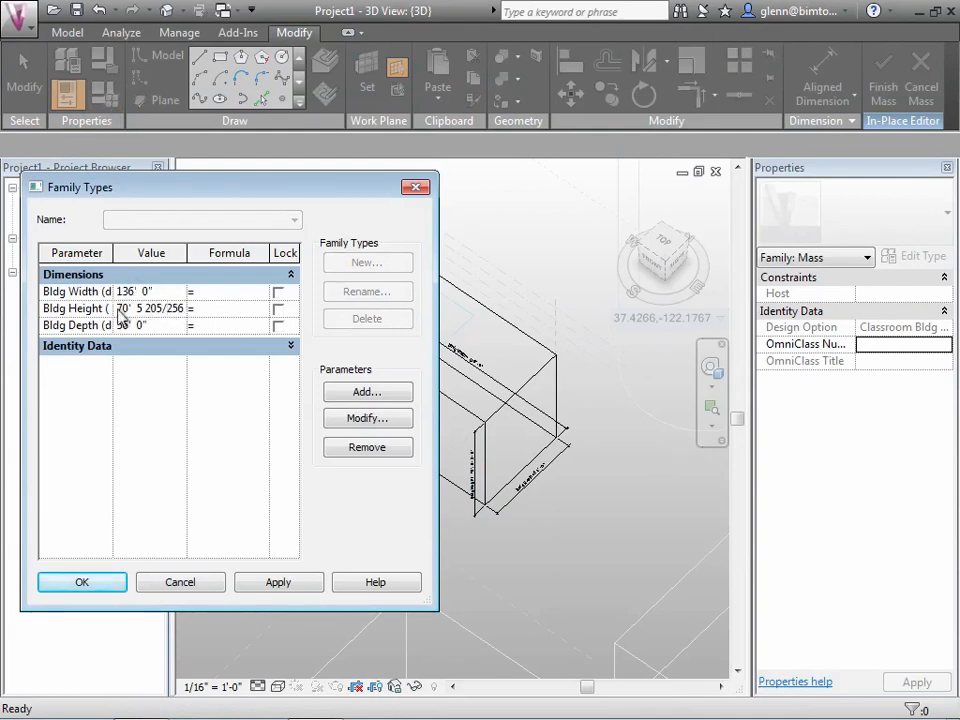
# In Family Types, set Bldg Height 80', Bldg Depth 60' and Bldg Width 140', applying each change
pyautogui.write('80')
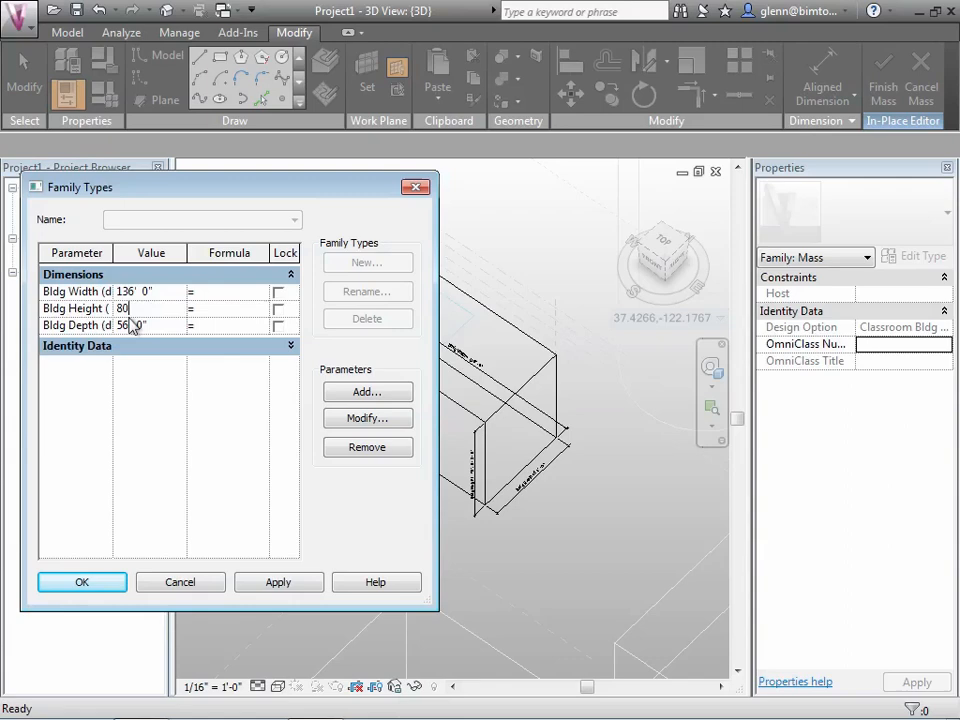
pyautogui.click(278, 582)
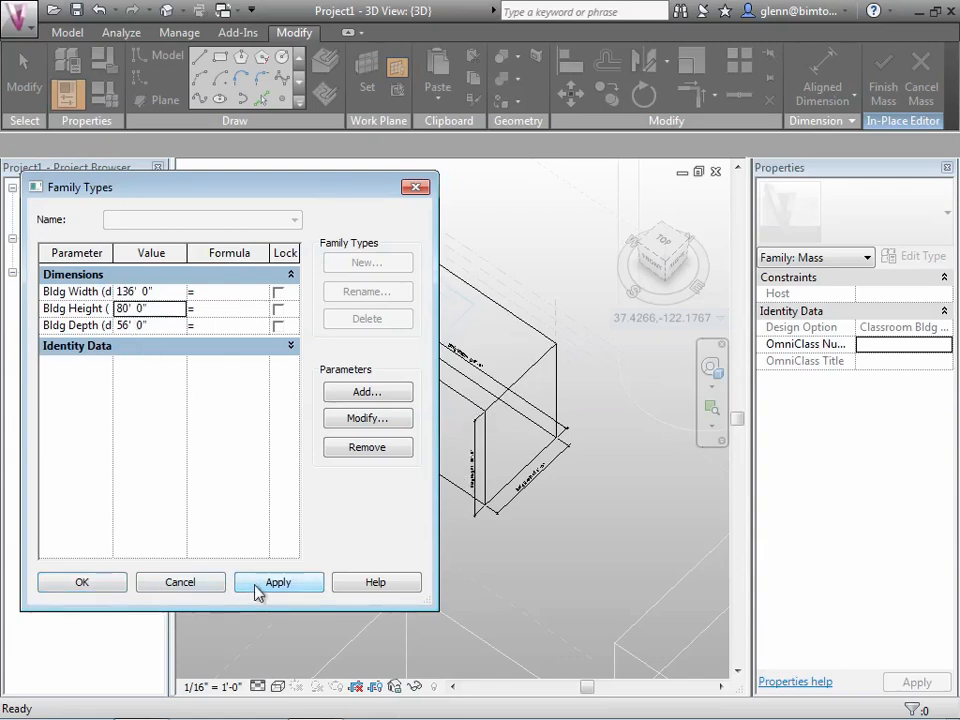
pyautogui.click(135, 325)
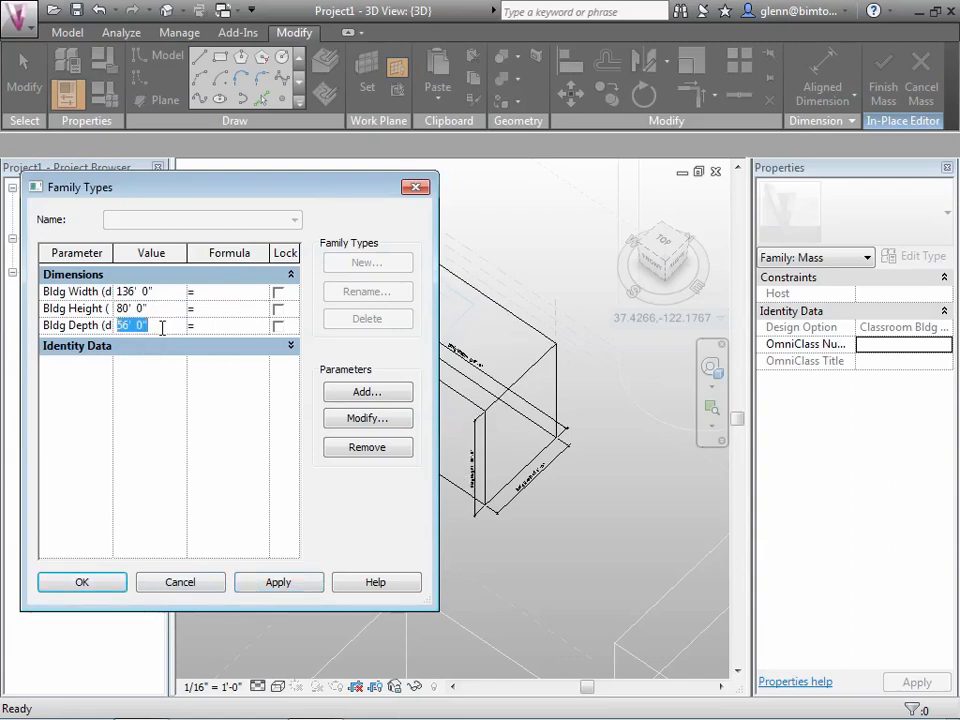
pyautogui.click(278, 582)
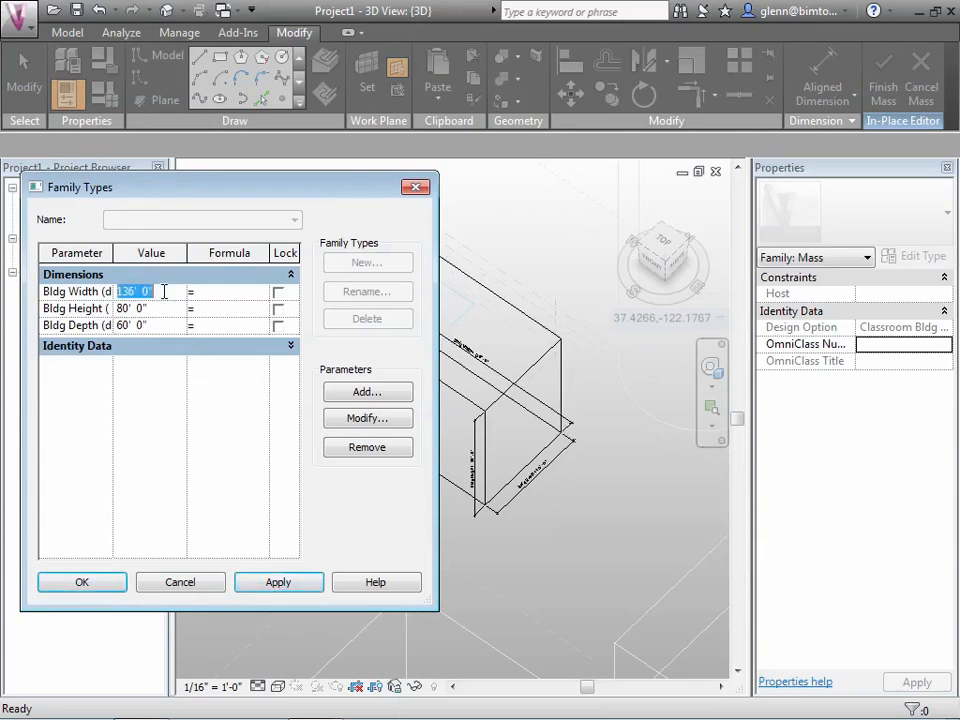
pyautogui.write('140')
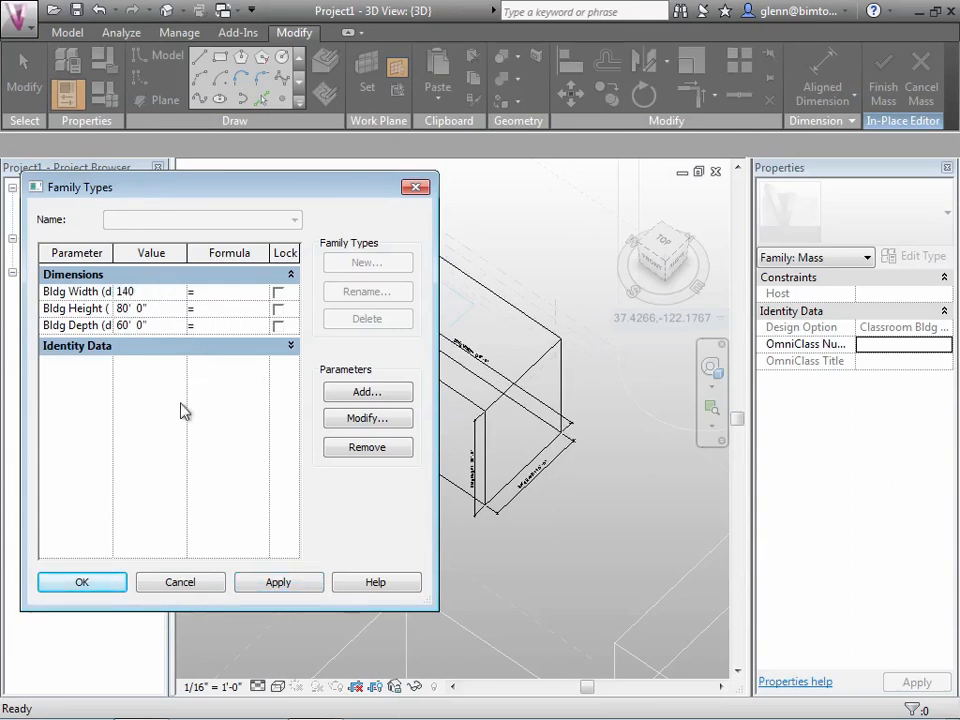
pyautogui.click(278, 582)
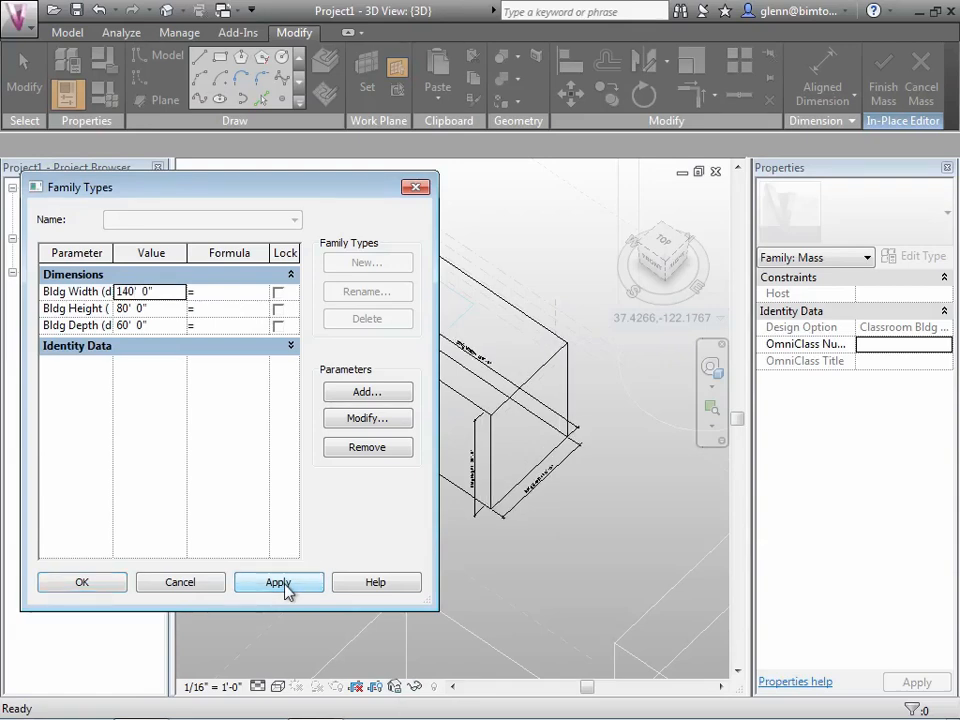
pyautogui.click(278, 582)
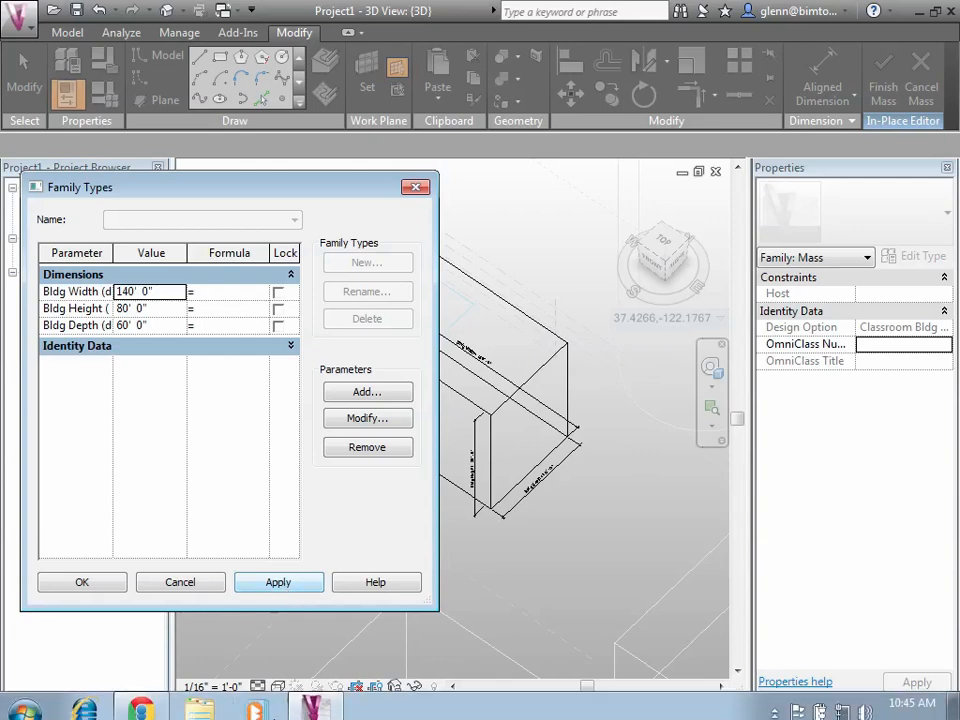
# Accept the Family Types values and finish the in-place mass to return to the project
pyautogui.click(81, 582)
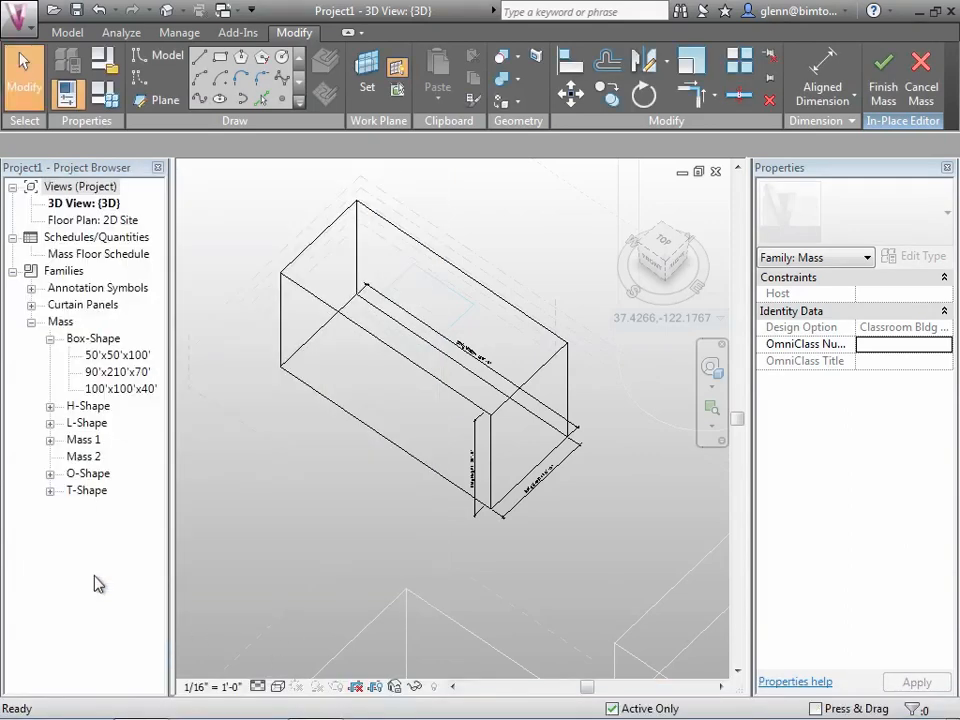
pyautogui.moveTo(323, 487)
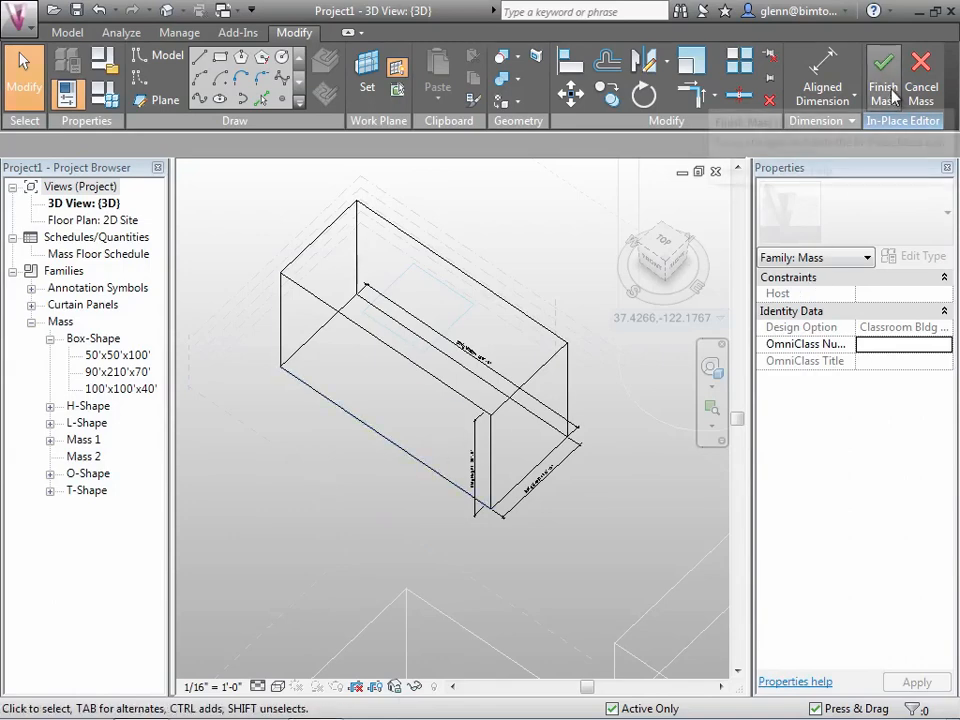
pyautogui.click(882, 77)
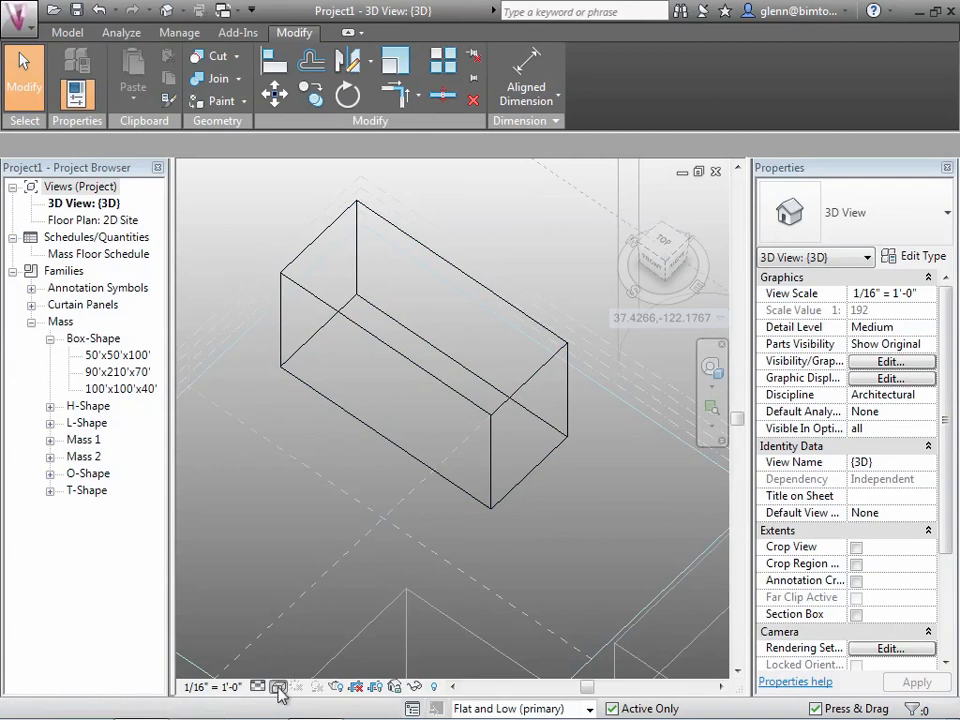
pyautogui.click(278, 686)
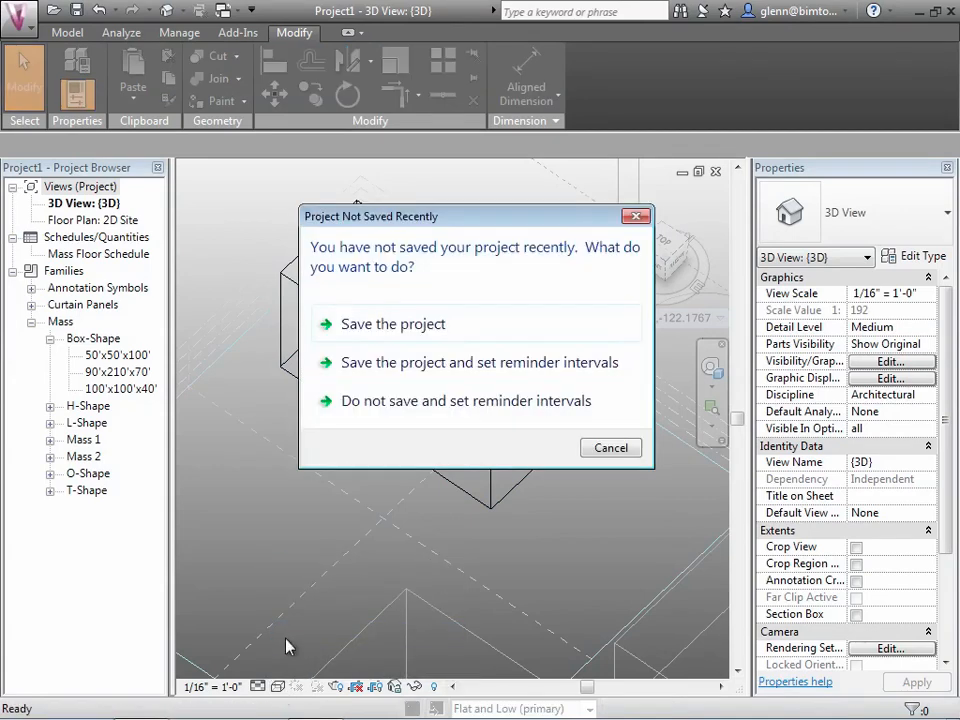
pyautogui.click(610, 447)
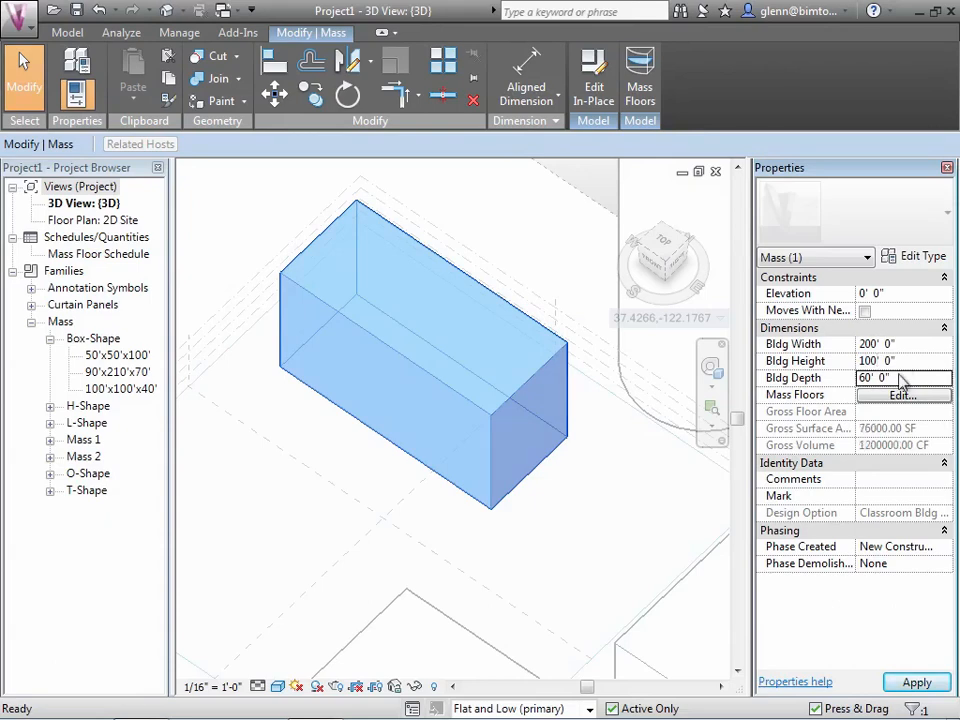
# Change the mass's Bldg Depth to 50' in Properties
pyautogui.click(903, 377)
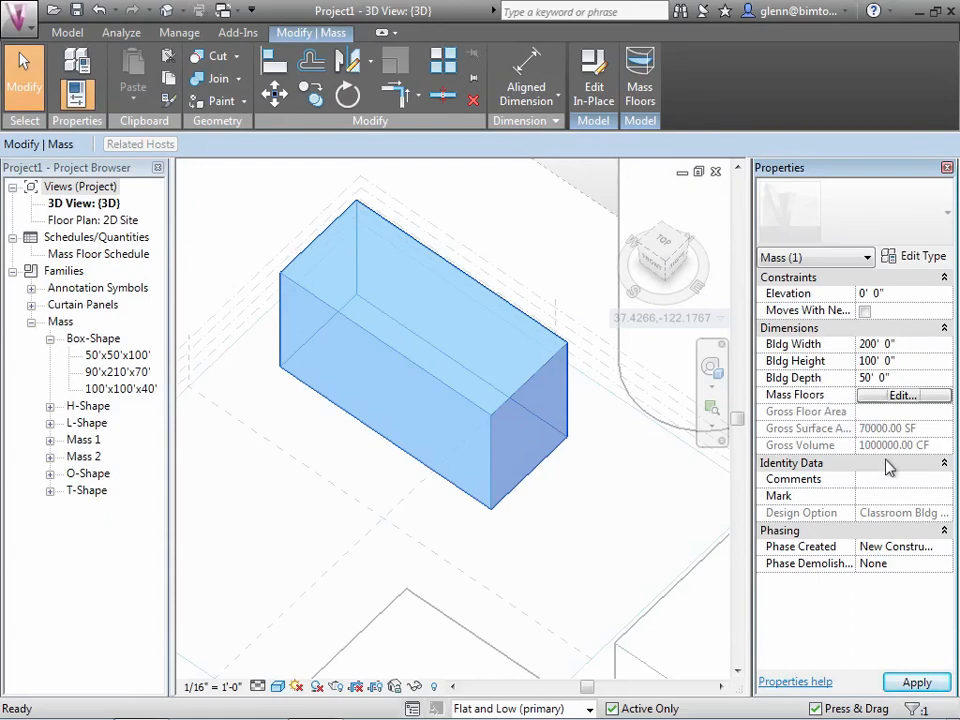
pyautogui.moveTo(884, 456)
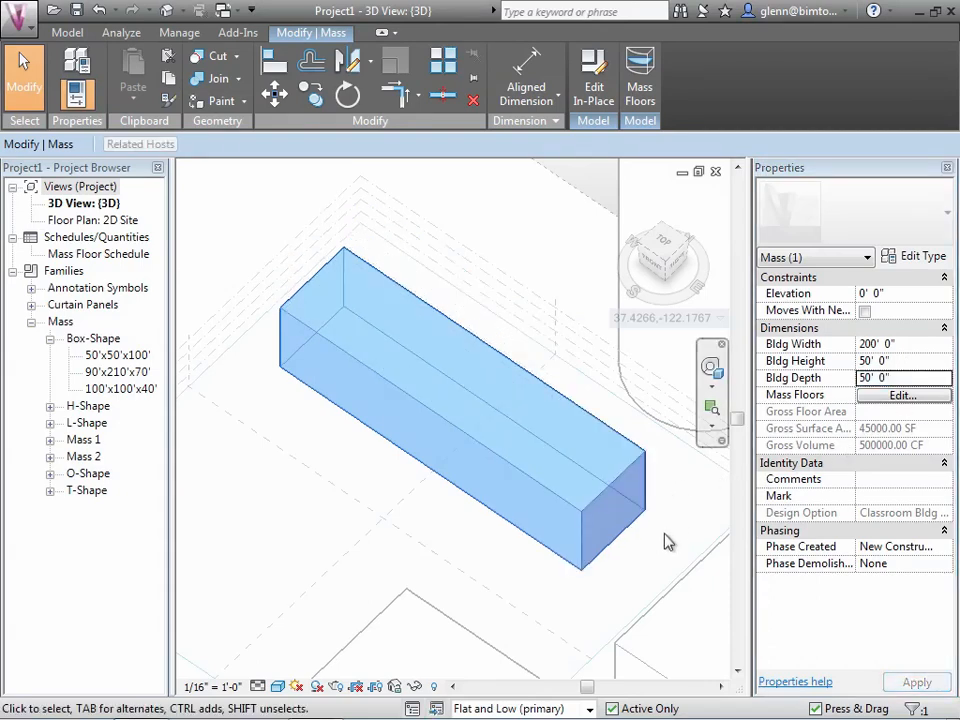
pyautogui.moveTo(640, 602)
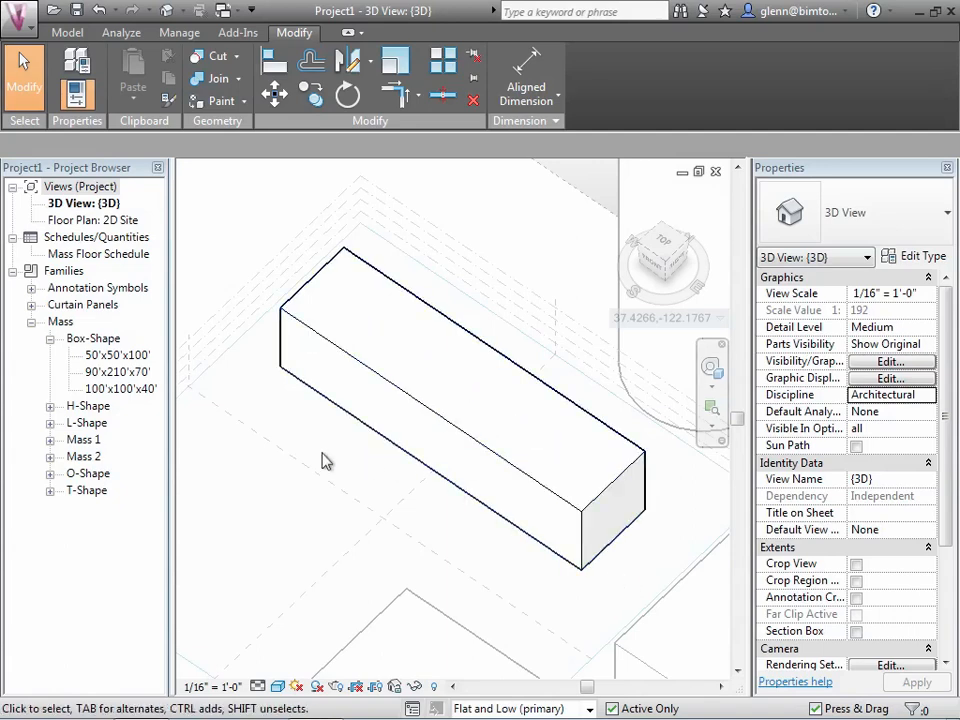
pyautogui.moveTo(350, 390)
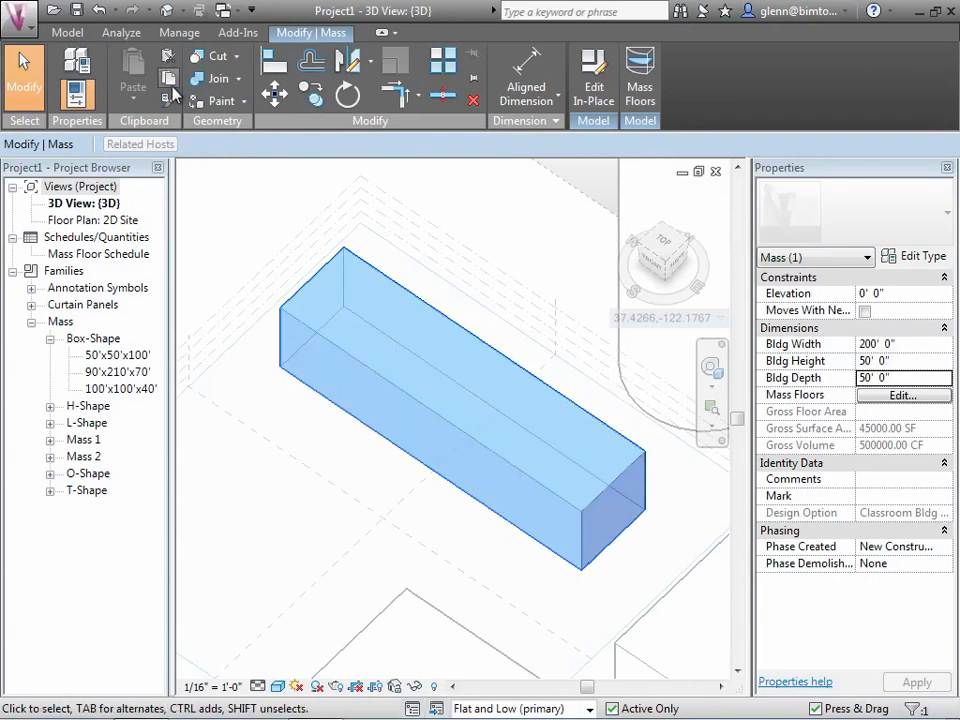
pyautogui.moveTo(169, 80)
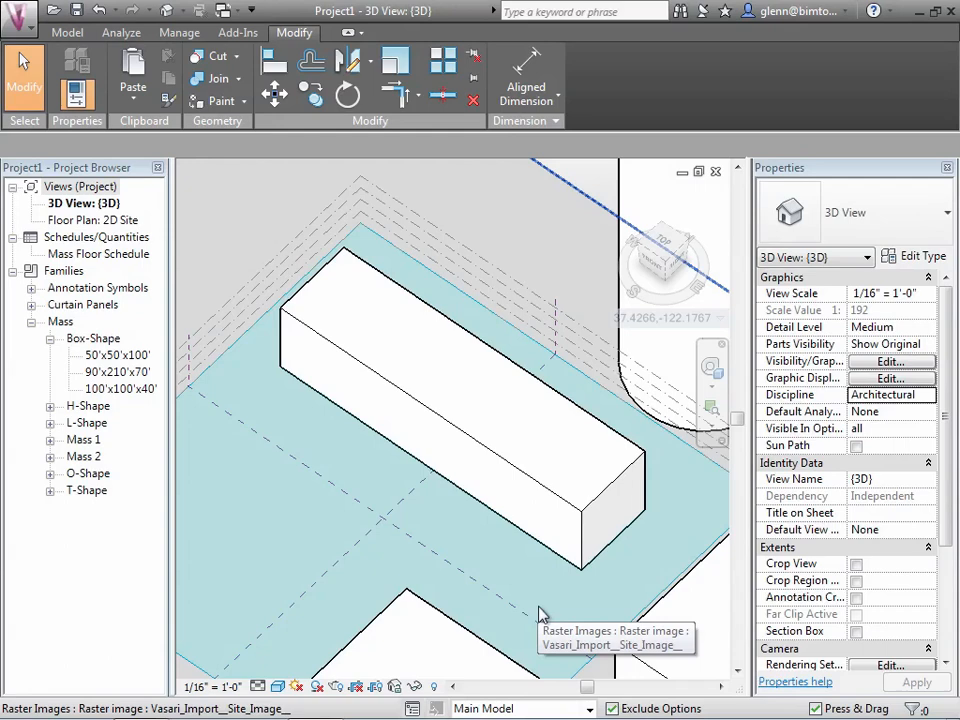
pyautogui.moveTo(540, 613)
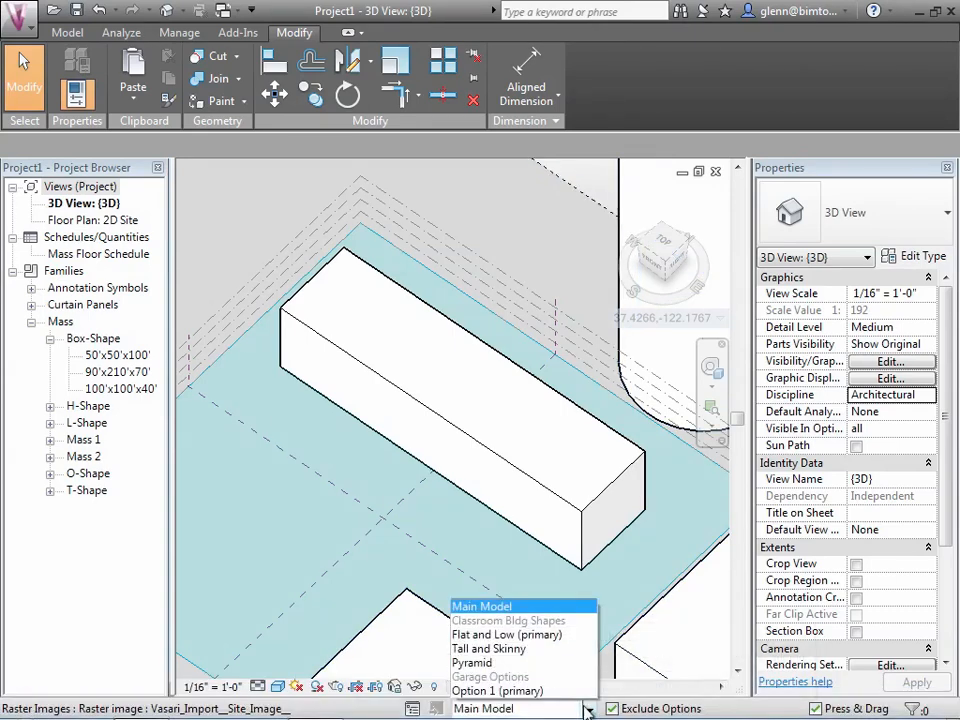
# Make Tall and Skinny the active design option and paste the box aligned to the same place
pyautogui.click(491, 649)
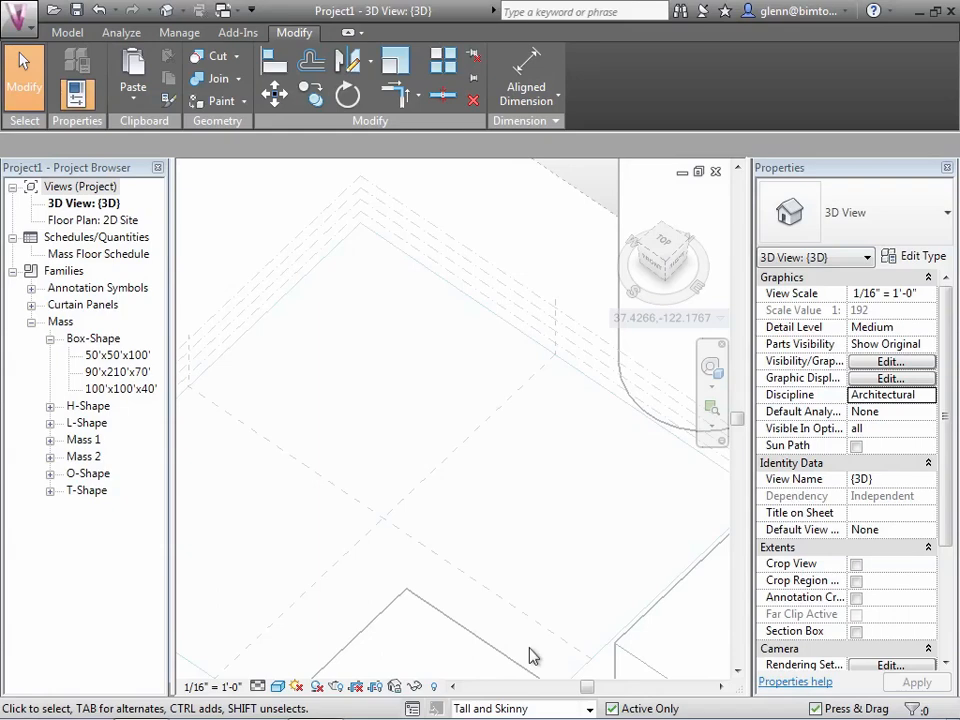
pyautogui.moveTo(133, 78)
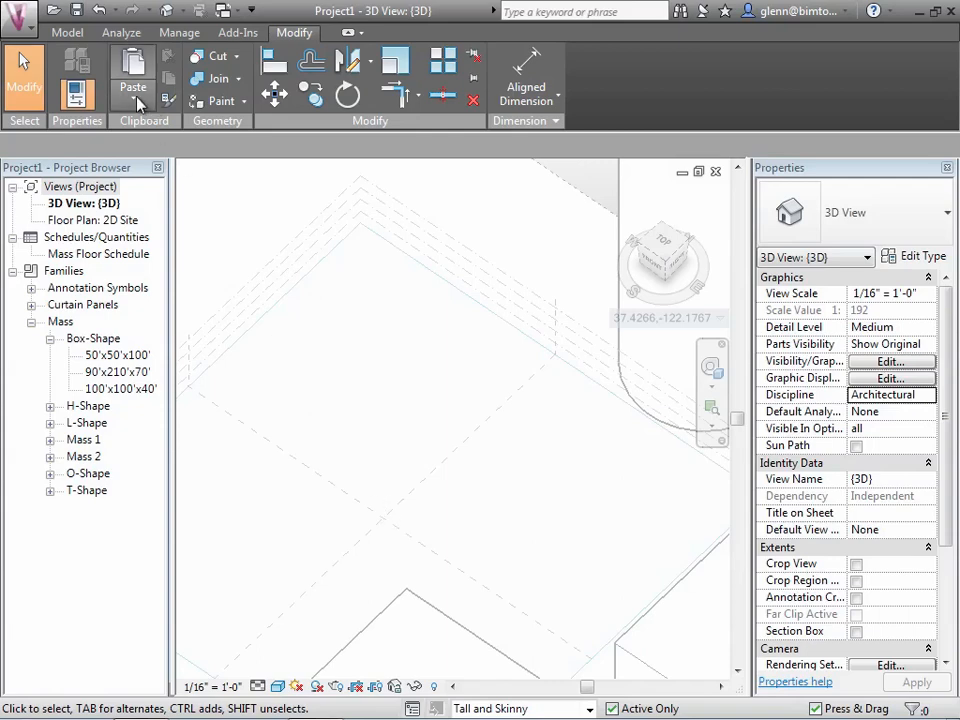
pyautogui.click(132, 90)
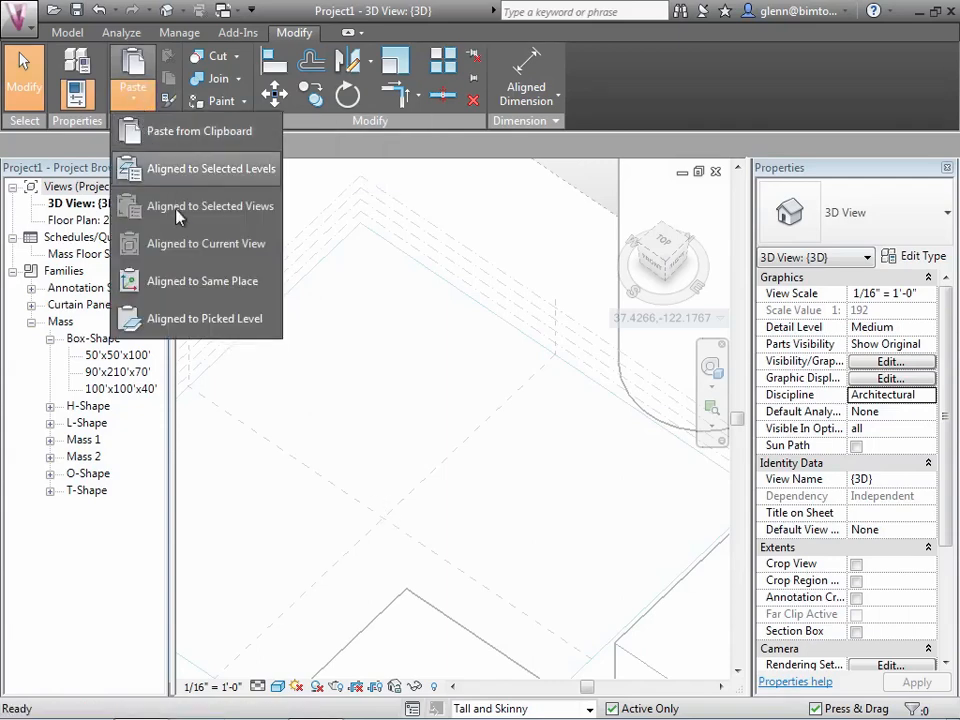
pyautogui.moveTo(202, 281)
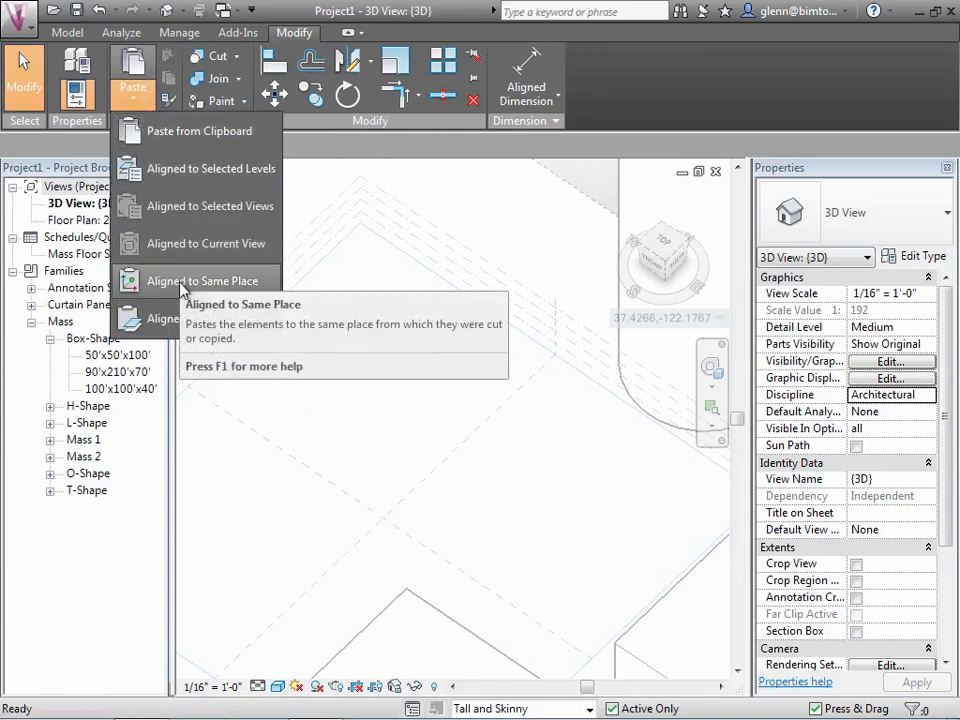
pyautogui.moveTo(203, 280)
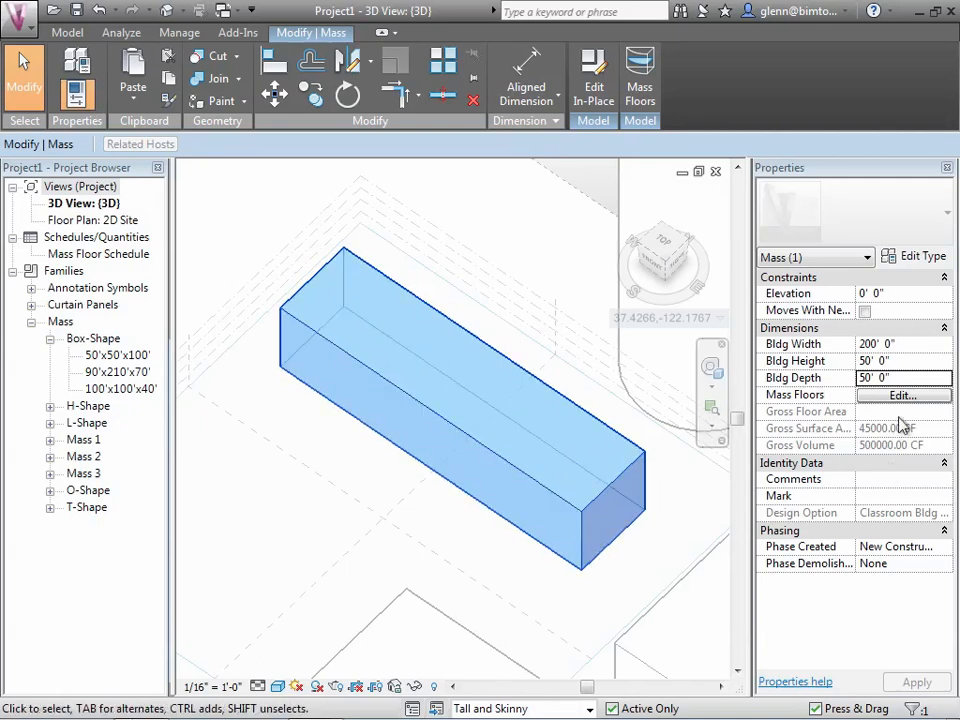
# Set the pasted mass to Bldg Width 50', Bldg Depth 50' and Bldg Height 200', and apply
pyautogui.click(890, 343)
pyautogui.write('50')
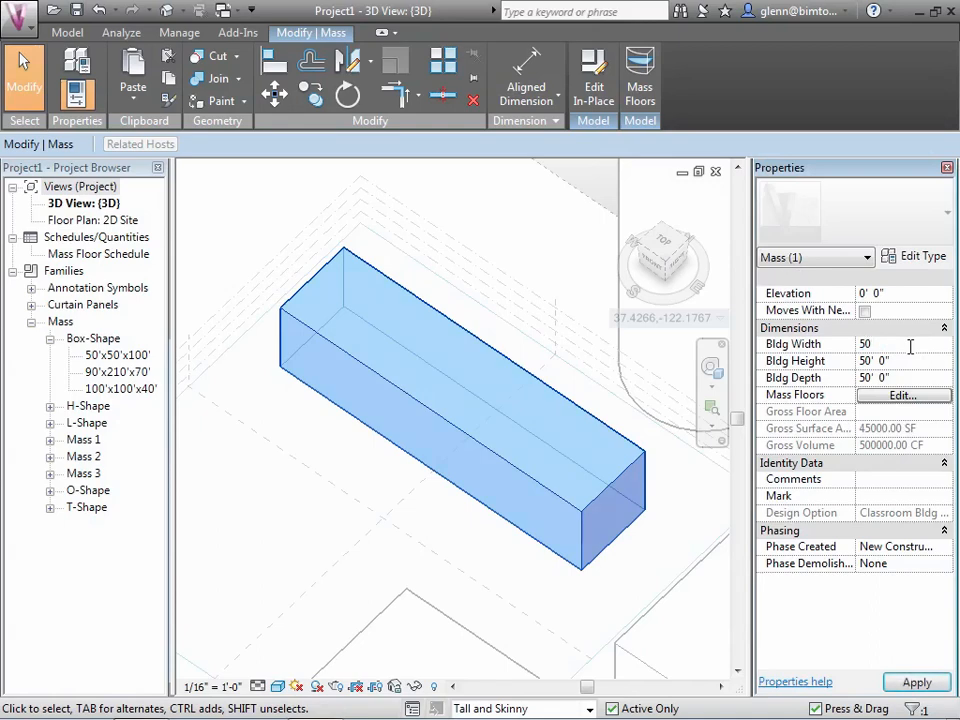
pyautogui.click(890, 377)
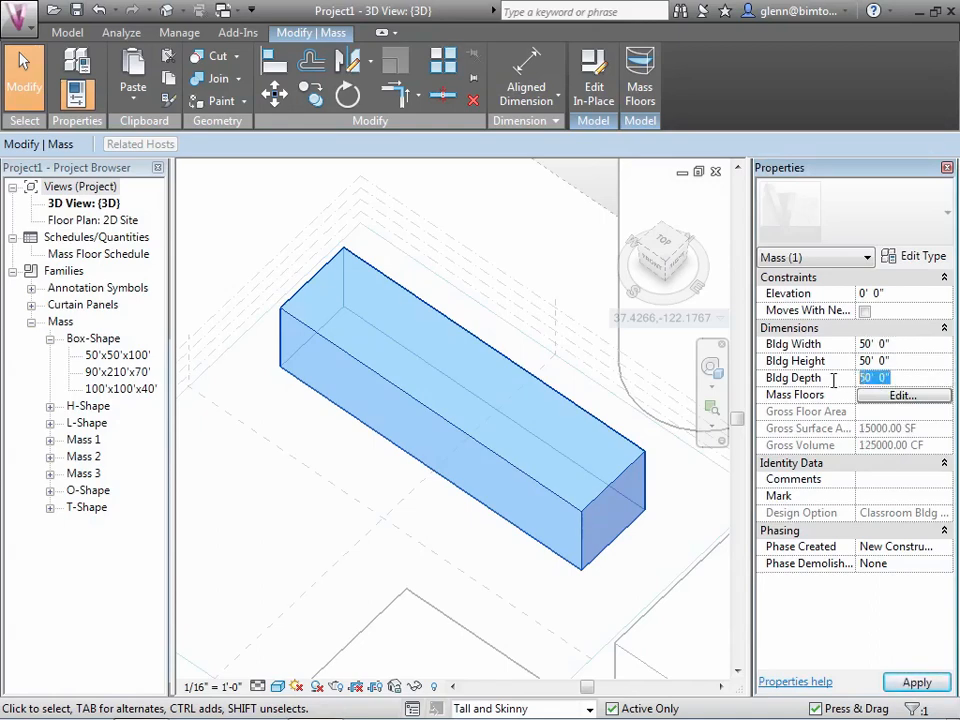
pyautogui.write('200\' 0"')
pyautogui.write('50')
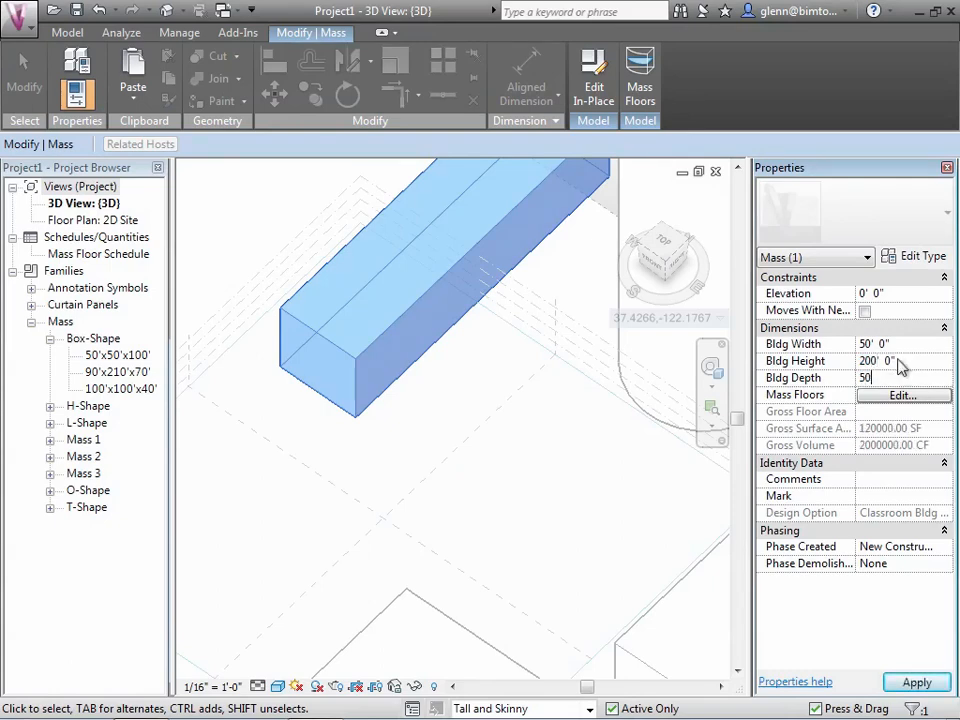
pyautogui.click(916, 683)
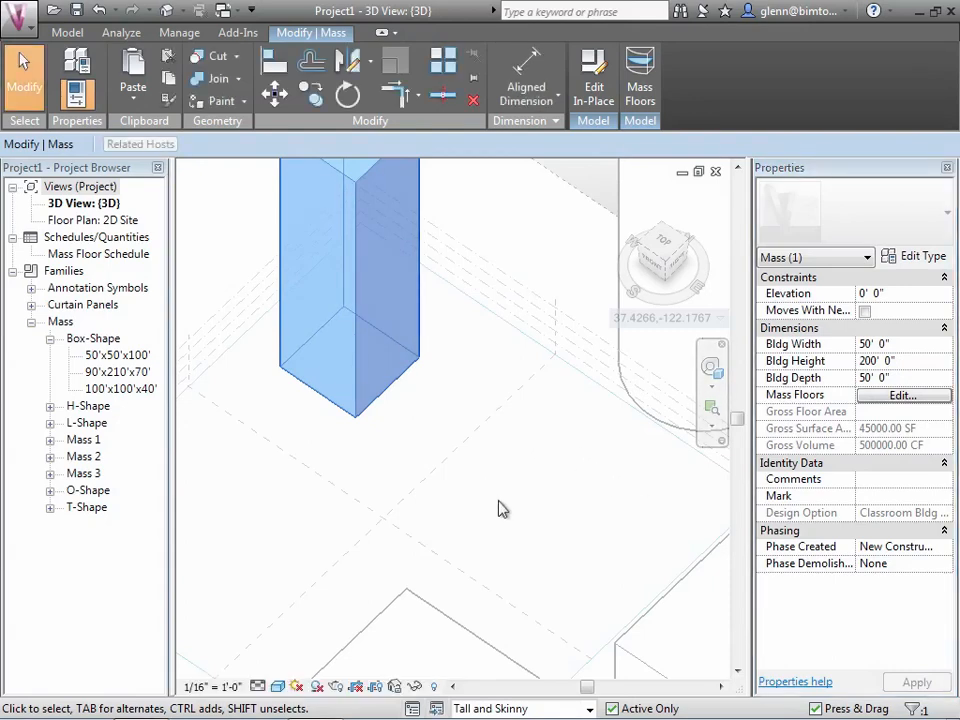
pyautogui.moveTo(519, 615)
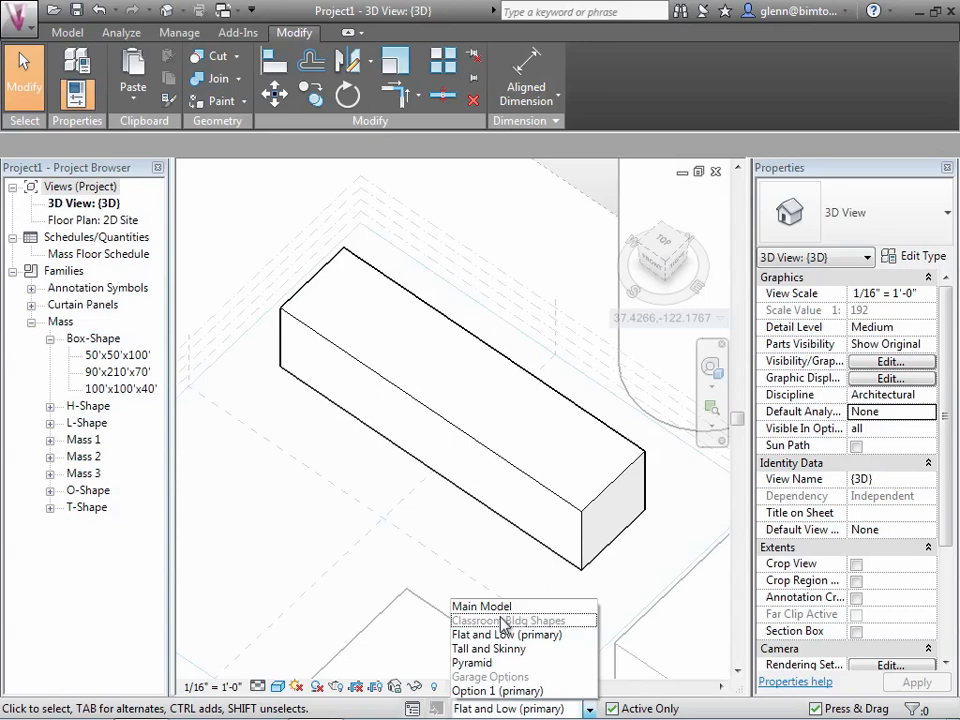
# Switch to Tall and Skinny, select the tower, and return to the Home view of the site
pyautogui.click(489, 648)
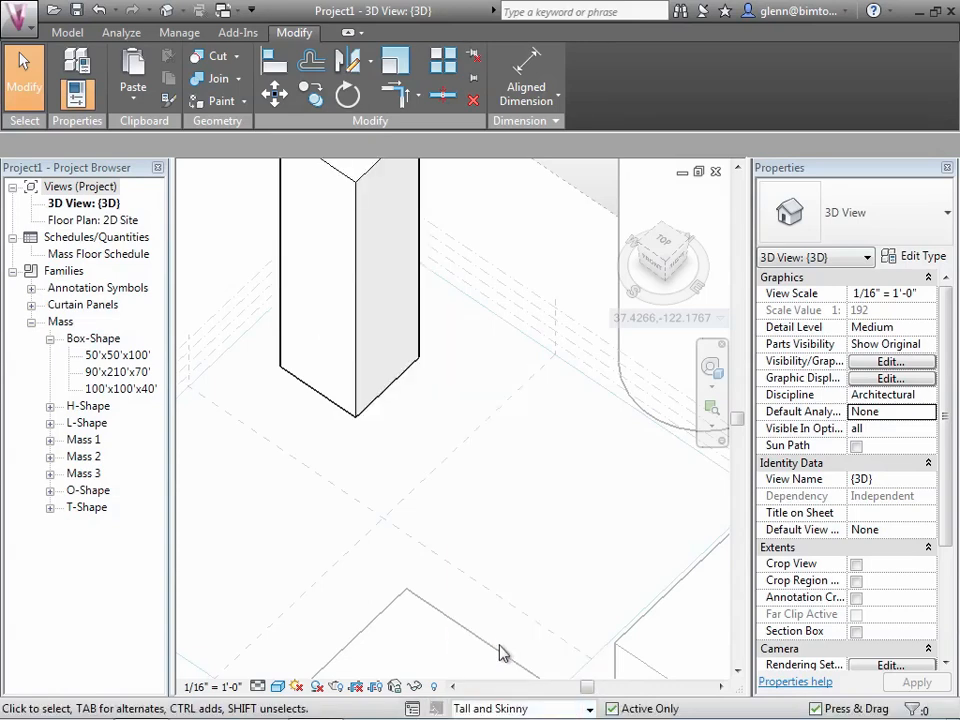
pyautogui.moveTo(432, 460)
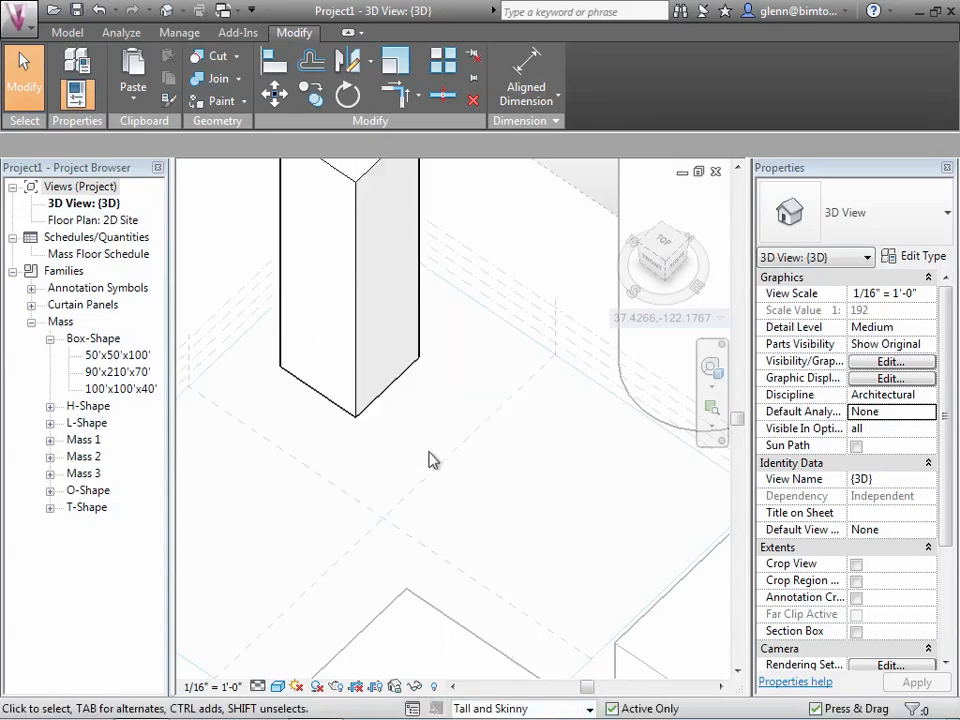
pyautogui.click(350, 290)
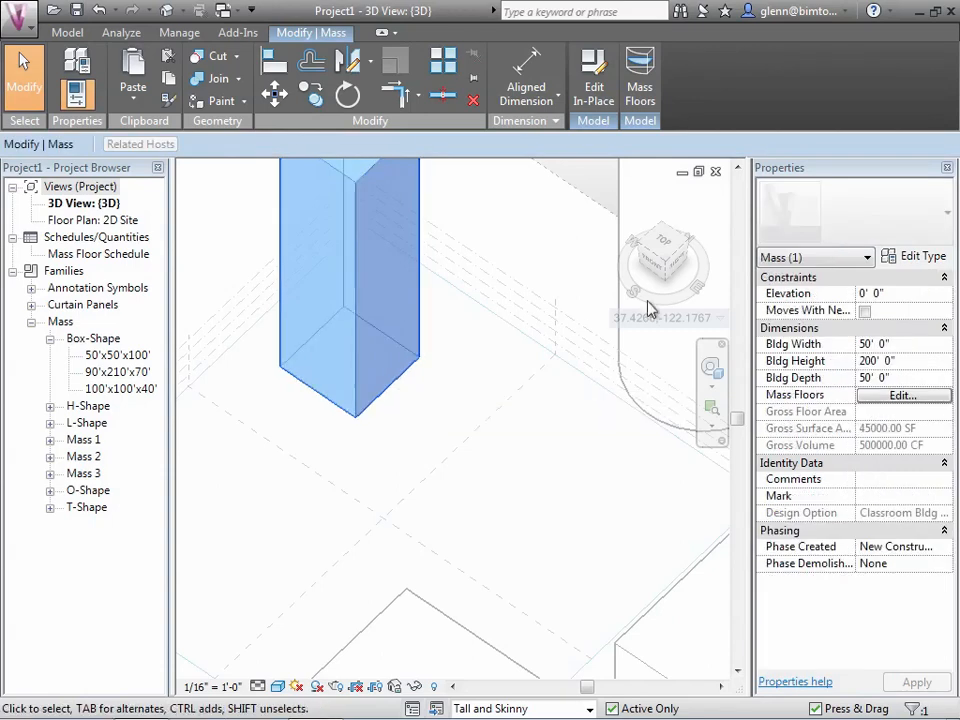
pyautogui.click(663, 250)
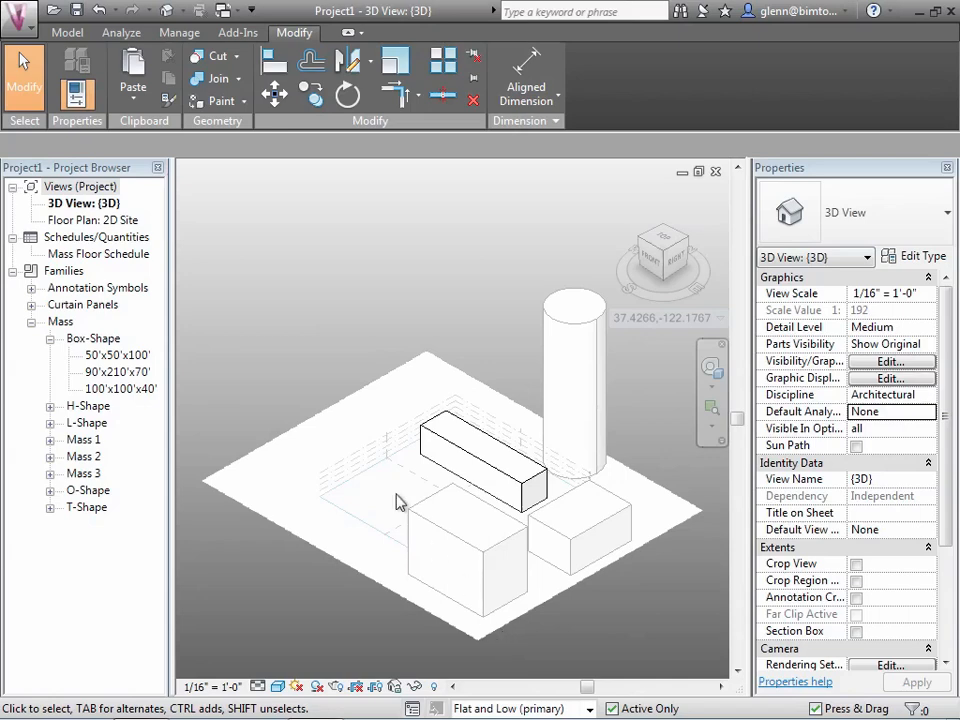
# Select the flat block mass and switch the active design option to Pyramid
pyautogui.click(483, 450)
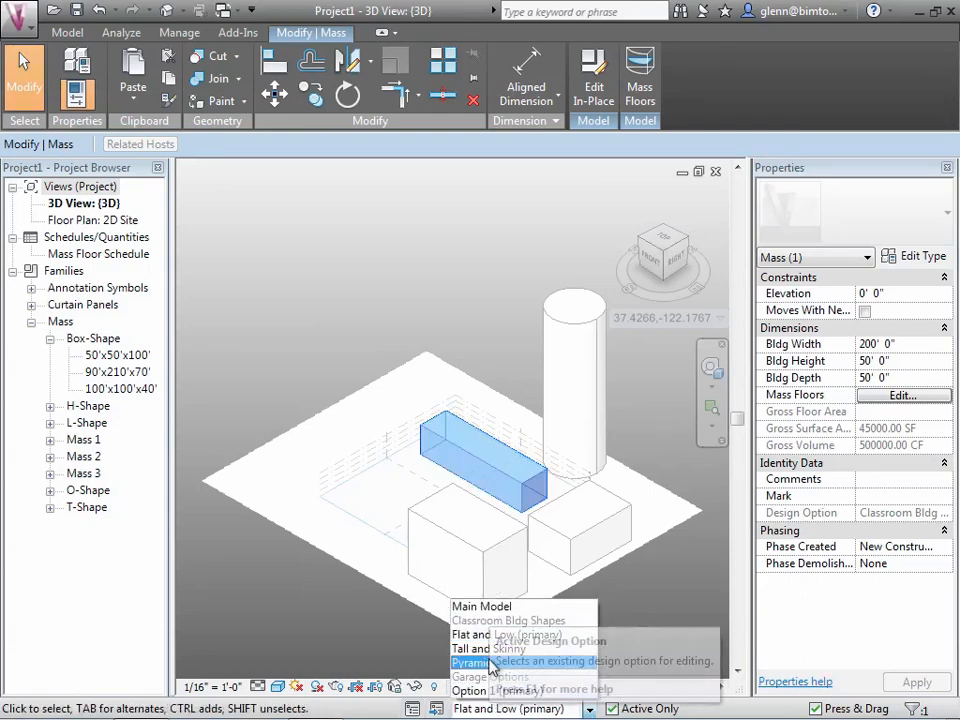
pyautogui.click(478, 663)
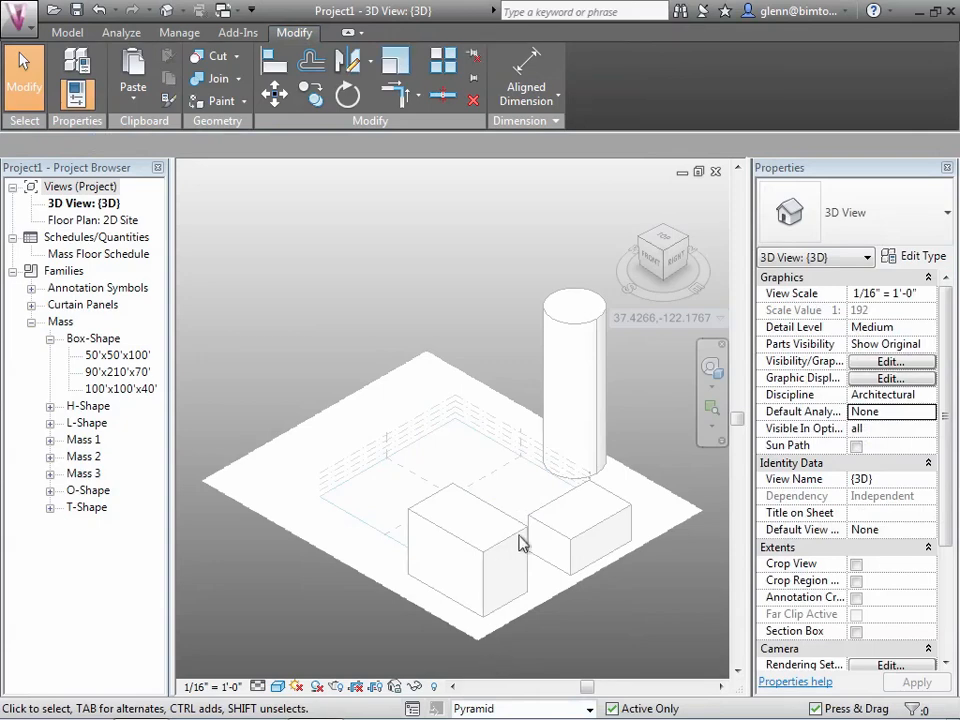
pyautogui.moveTo(568, 557)
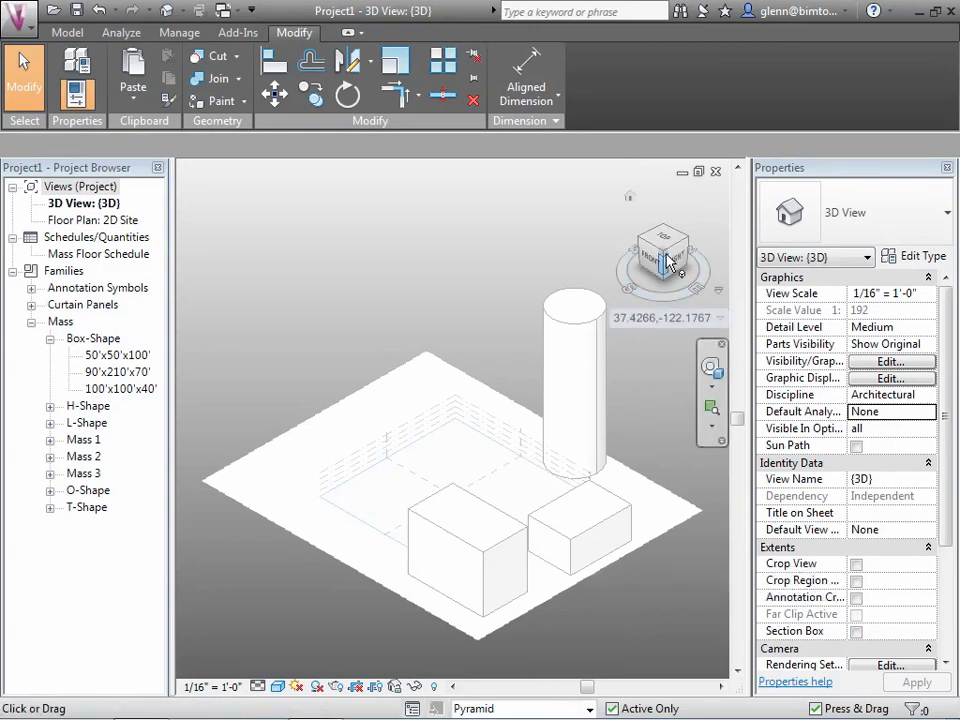
# View the site from the top and start a new in-place mass
pyautogui.click(662, 250)
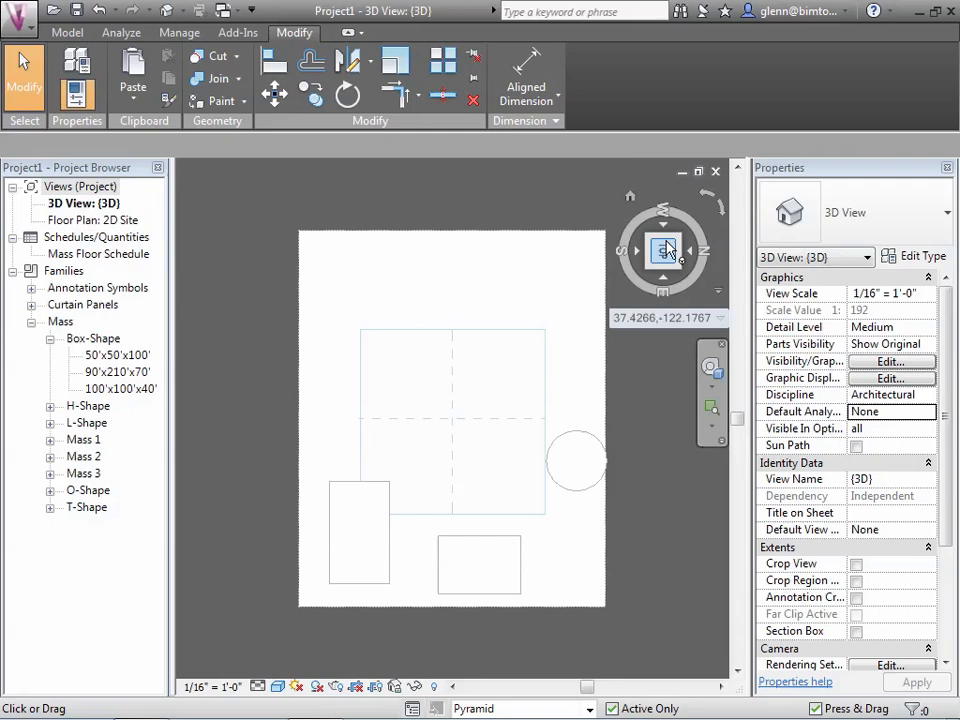
pyautogui.moveTo(664, 249)
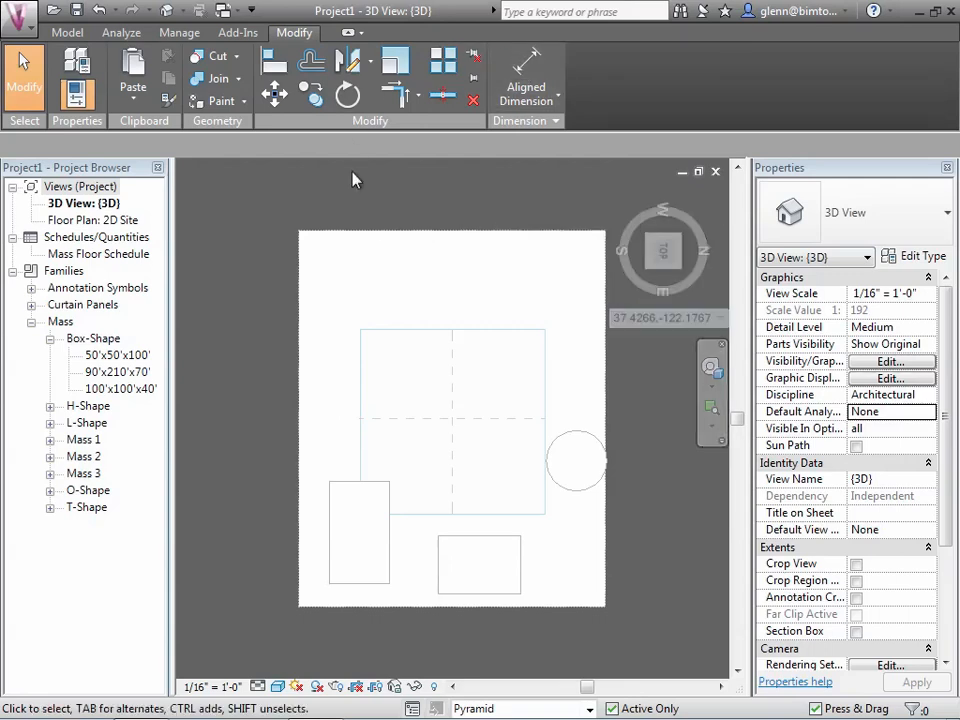
pyautogui.click(66, 32)
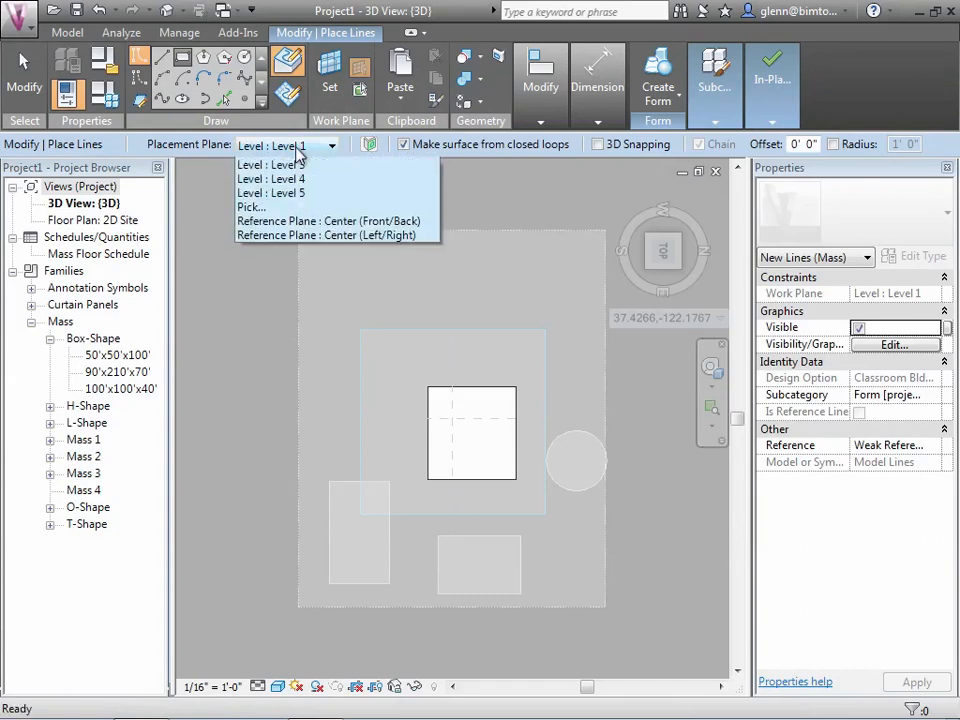
# Choose the Placement Plane level for Mass 4's square outline
pyautogui.click(271, 192)
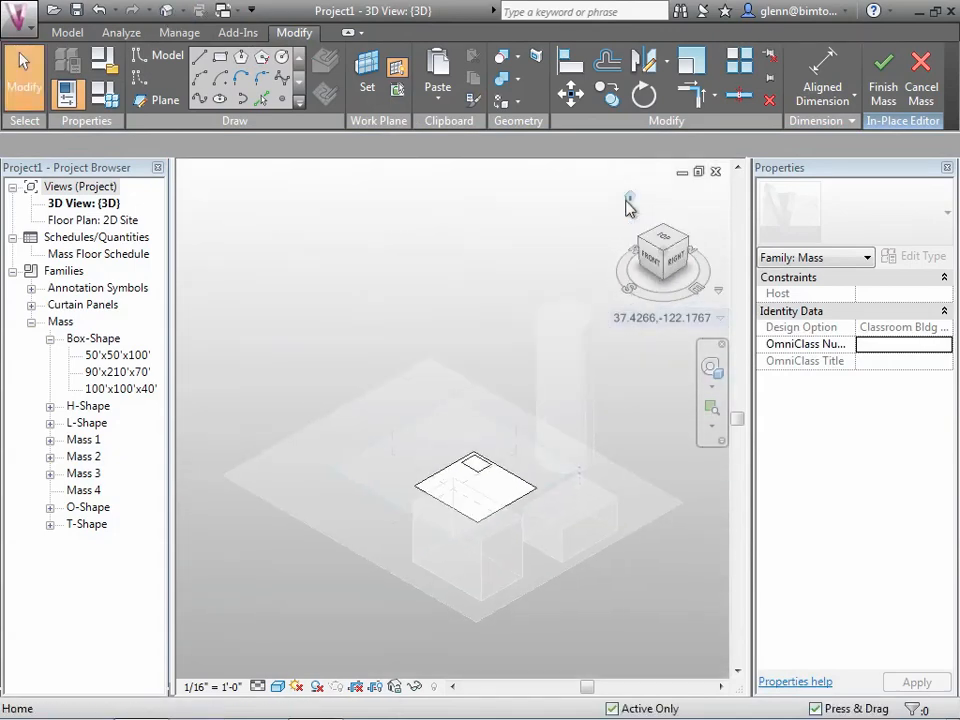
pyautogui.moveTo(485, 470)
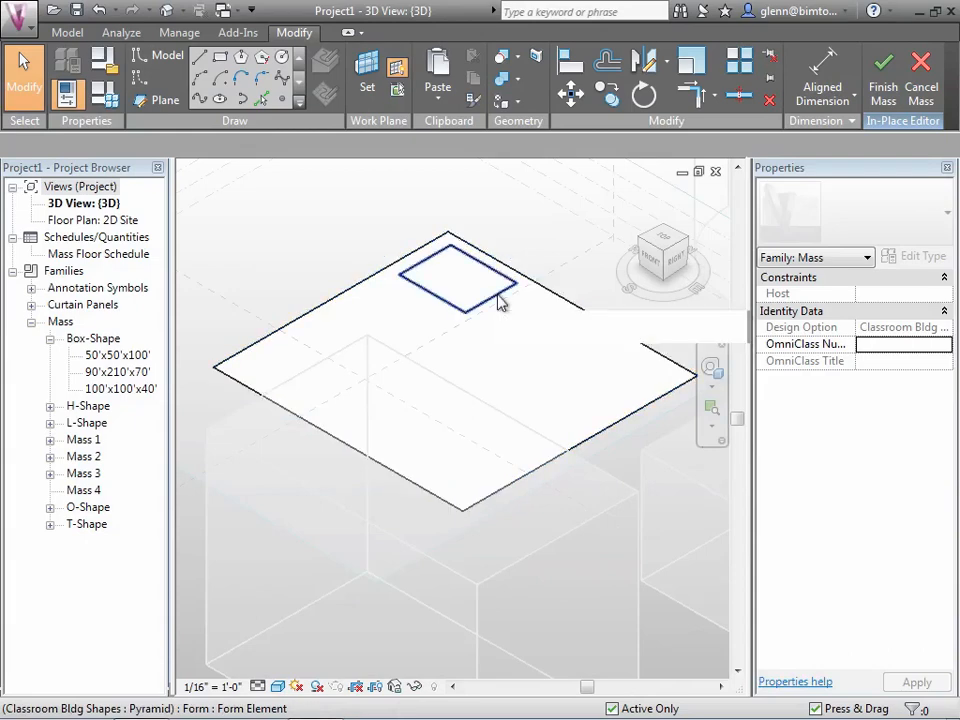
# Select both square outlines of Mass 4 together and create a form from them
pyautogui.click(455, 280)
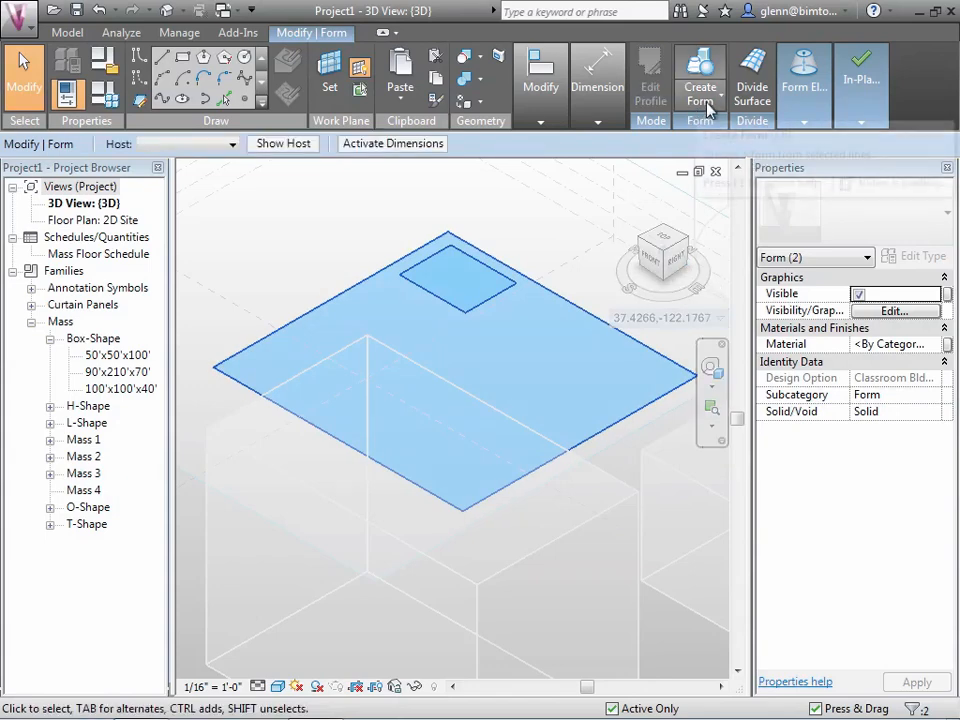
pyautogui.click(700, 80)
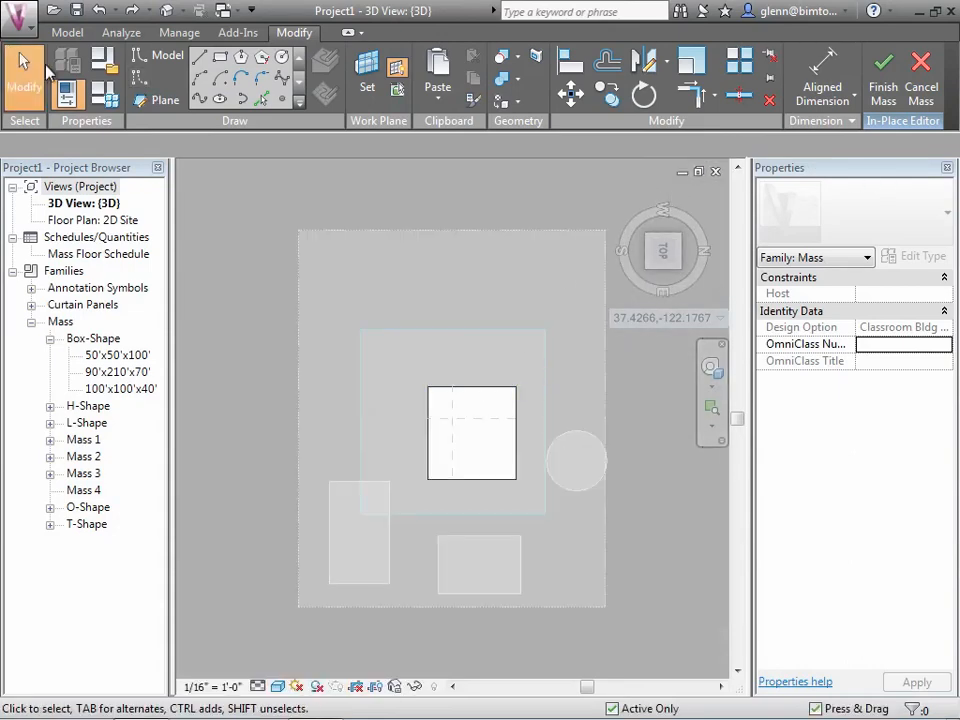
pyautogui.moveTo(462, 395)
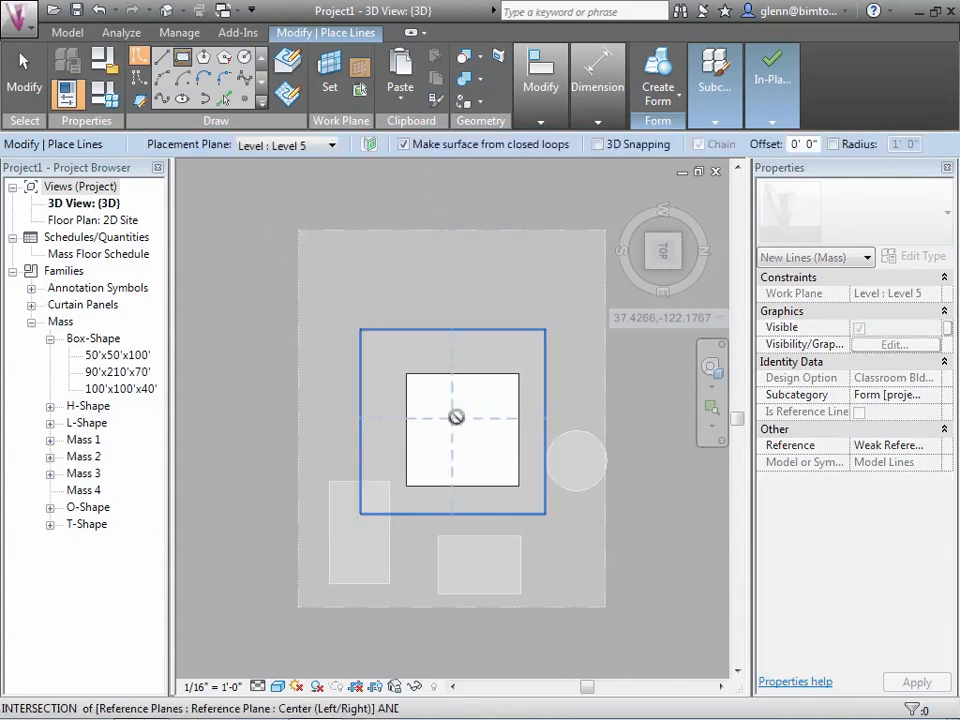
# Place the top square outline on Level 5, then zoom in on the outlines in 3D
pyautogui.click(456, 417)
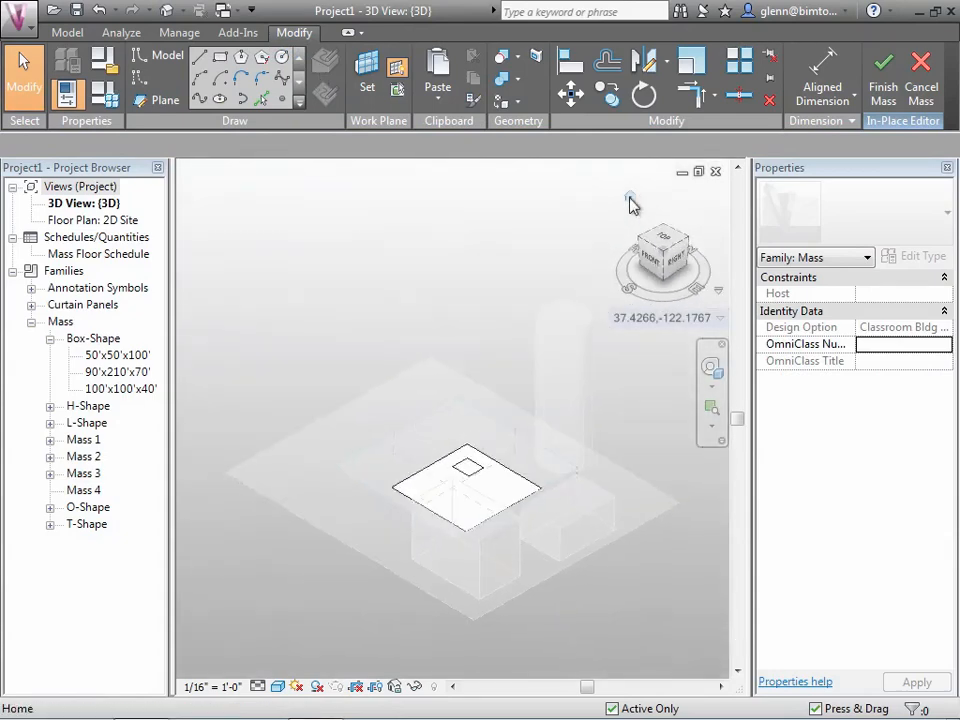
pyautogui.click(711, 407)
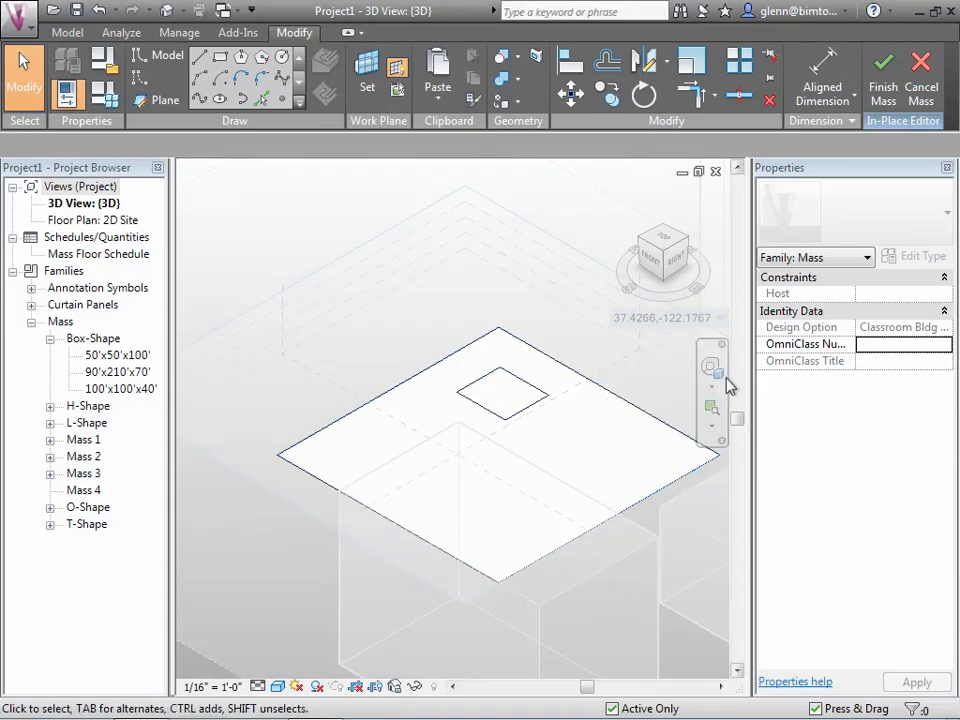
# Loft the large base square and small Level 5 square into a solid truncated pyramid
pyautogui.click(711, 365)
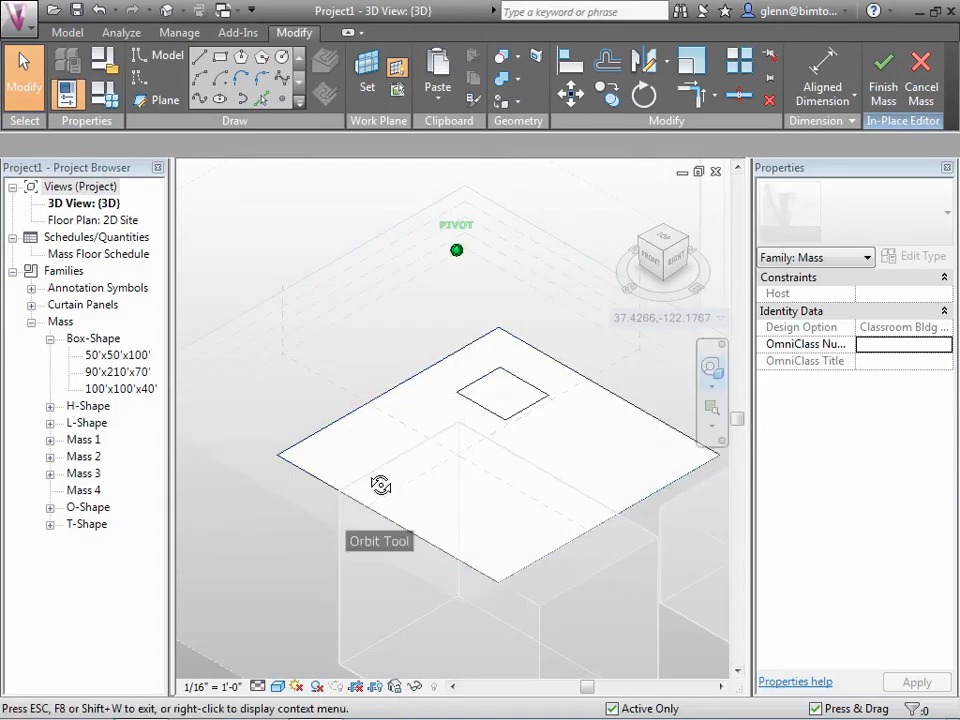
pyautogui.moveTo(380, 485); pyautogui.dragTo(440, 448)
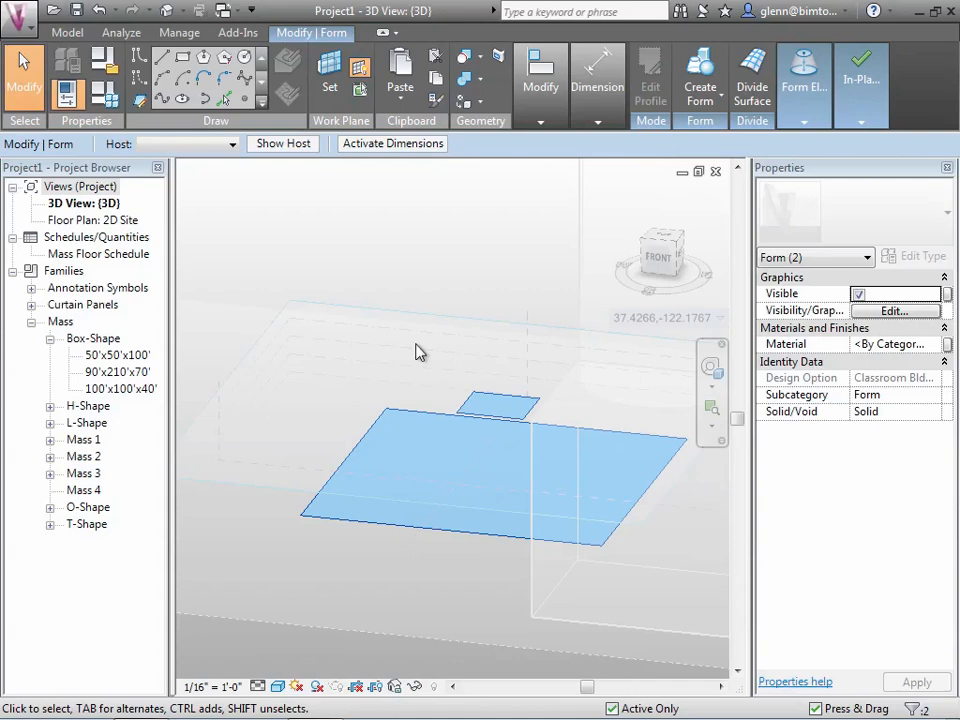
pyautogui.moveTo(584, 245)
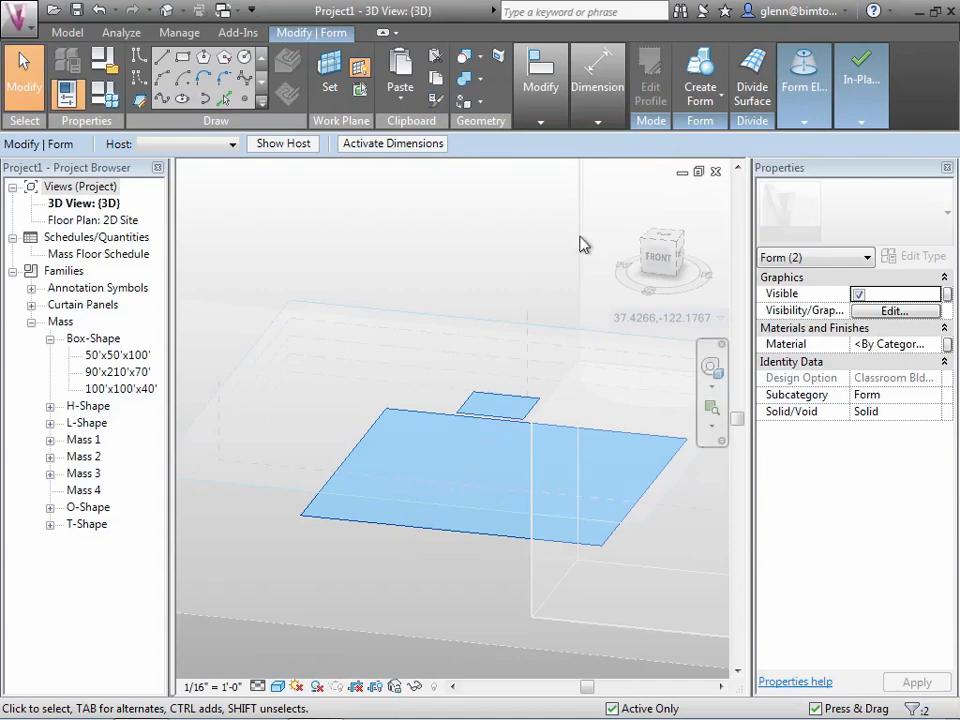
pyautogui.click(700, 75)
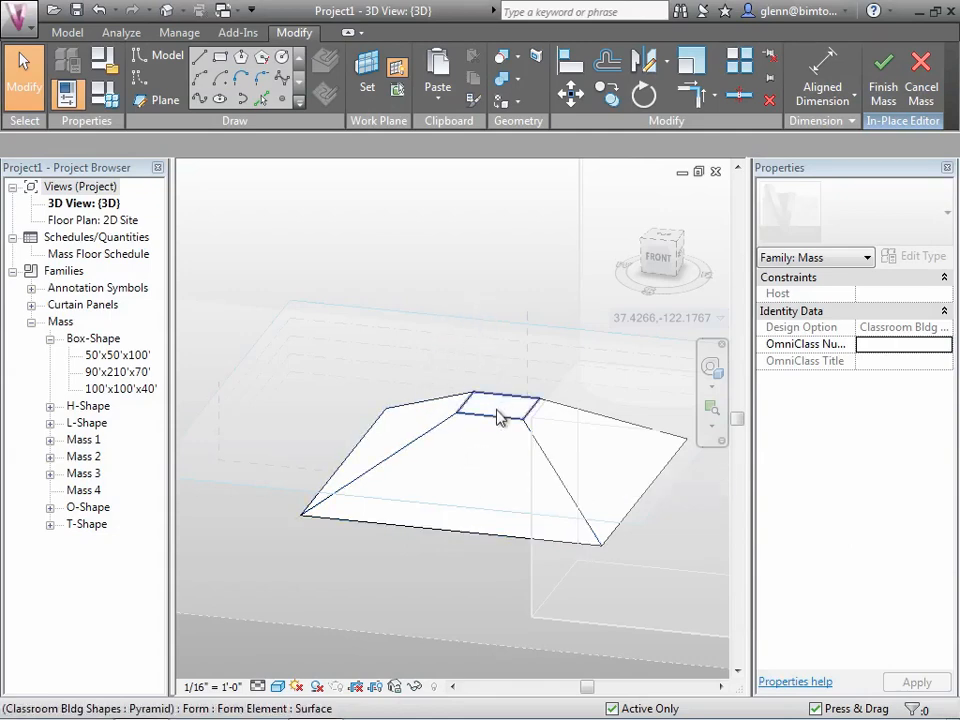
pyautogui.click(500, 407)
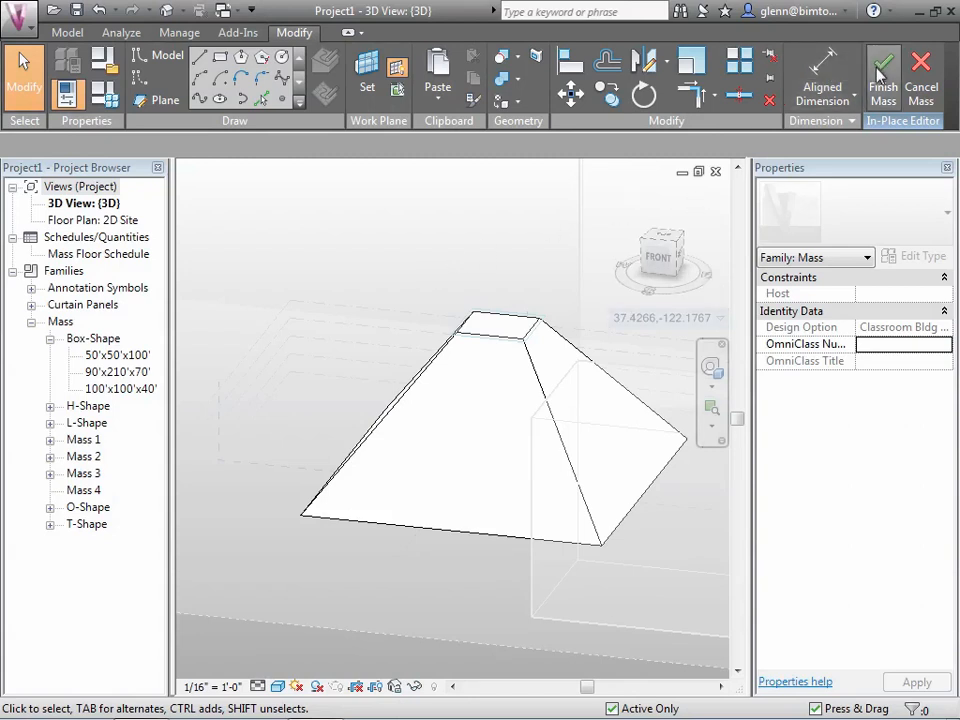
# Finish Mass 4 and select it to check its 70,422 SF surface and 952,466 CF volume
pyautogui.click(882, 80)
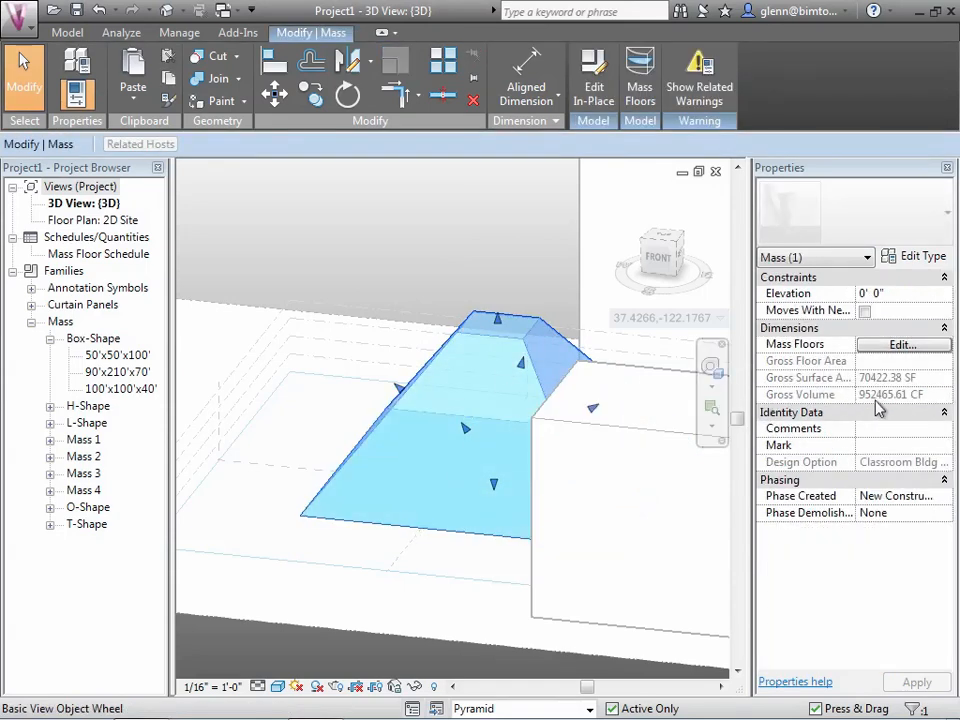
pyautogui.click(550, 340)
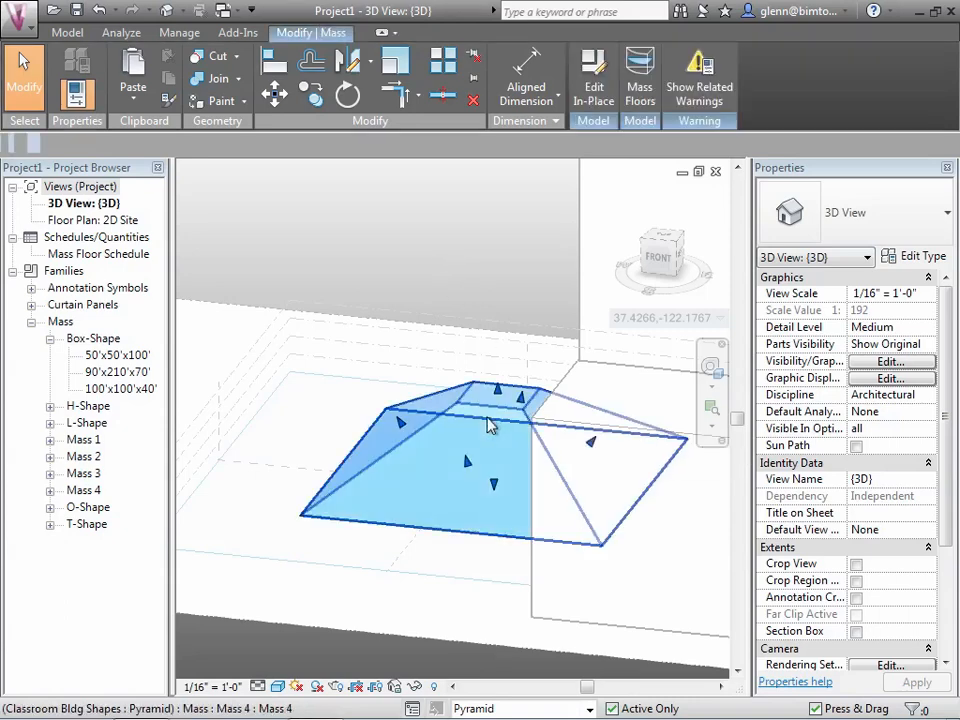
# Delete the pyramid mass and start a new in-place mass with rectangle outlines in top view
pyautogui.click(485, 415)
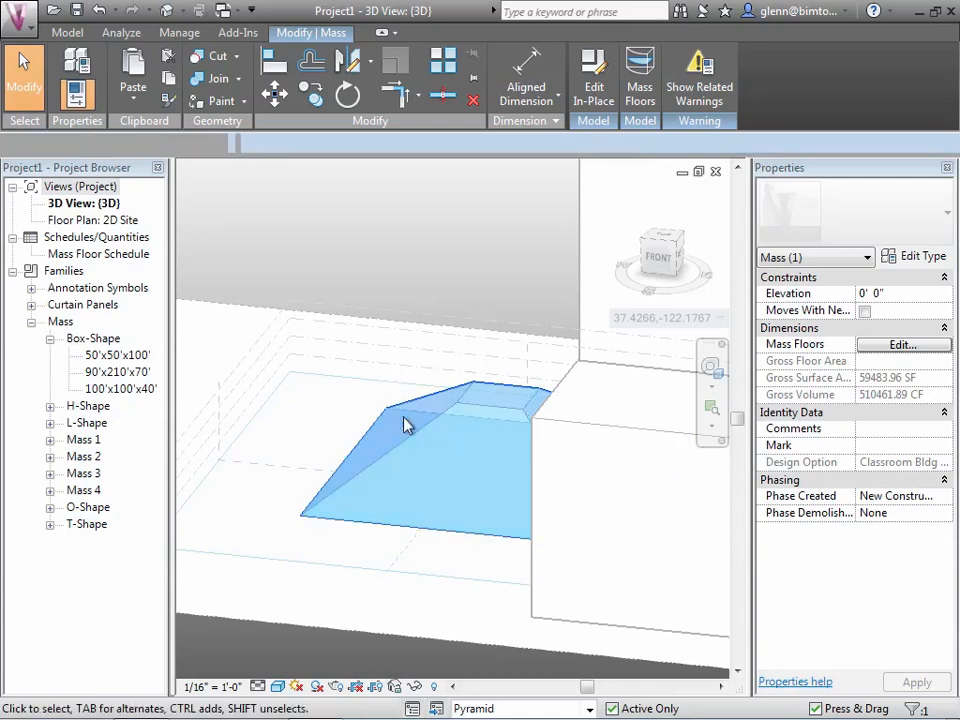
pyautogui.click(308, 248)
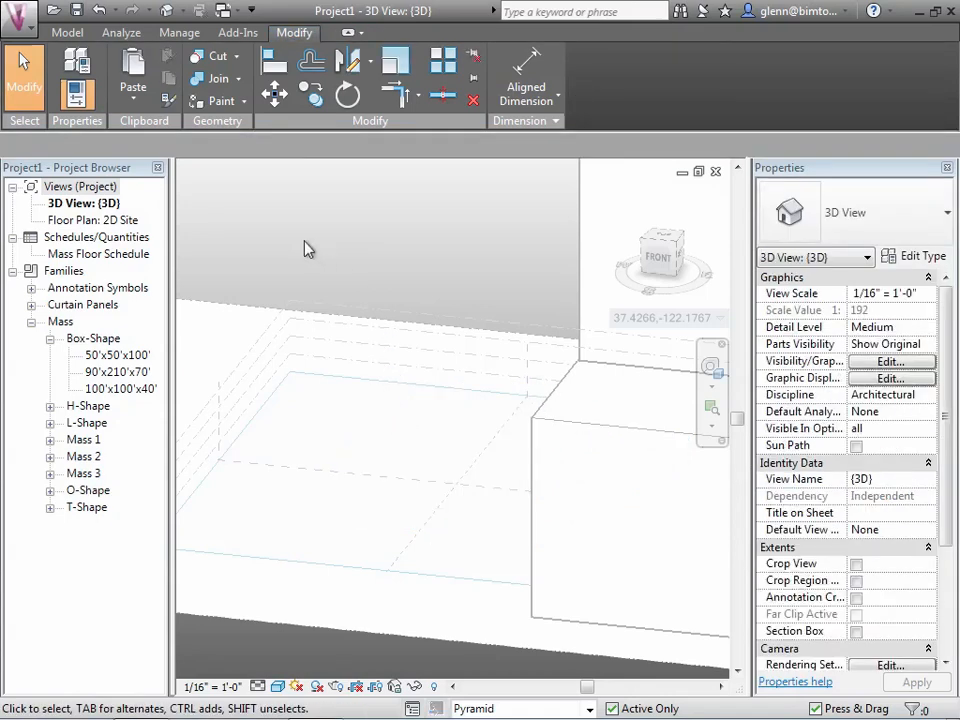
pyautogui.moveTo(277, 328)
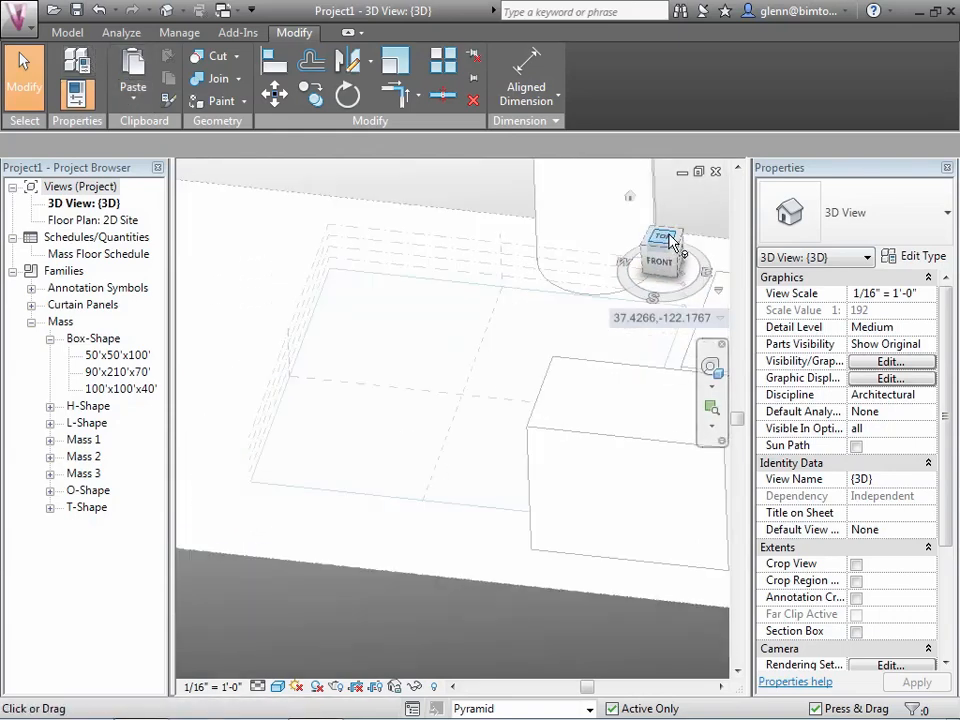
pyautogui.click(662, 251)
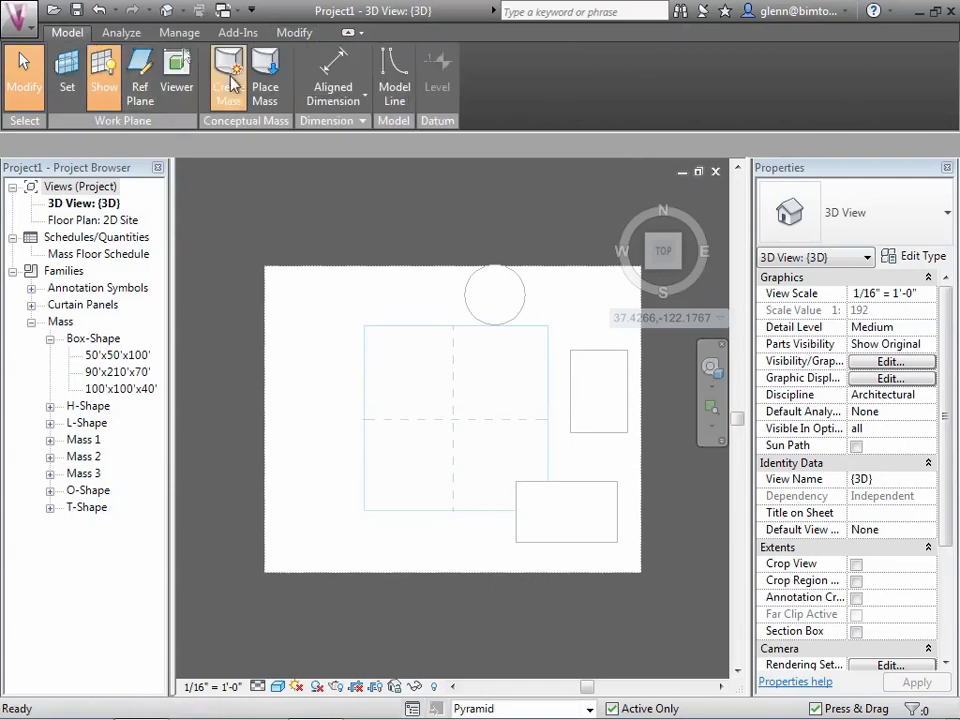
pyautogui.click(229, 75)
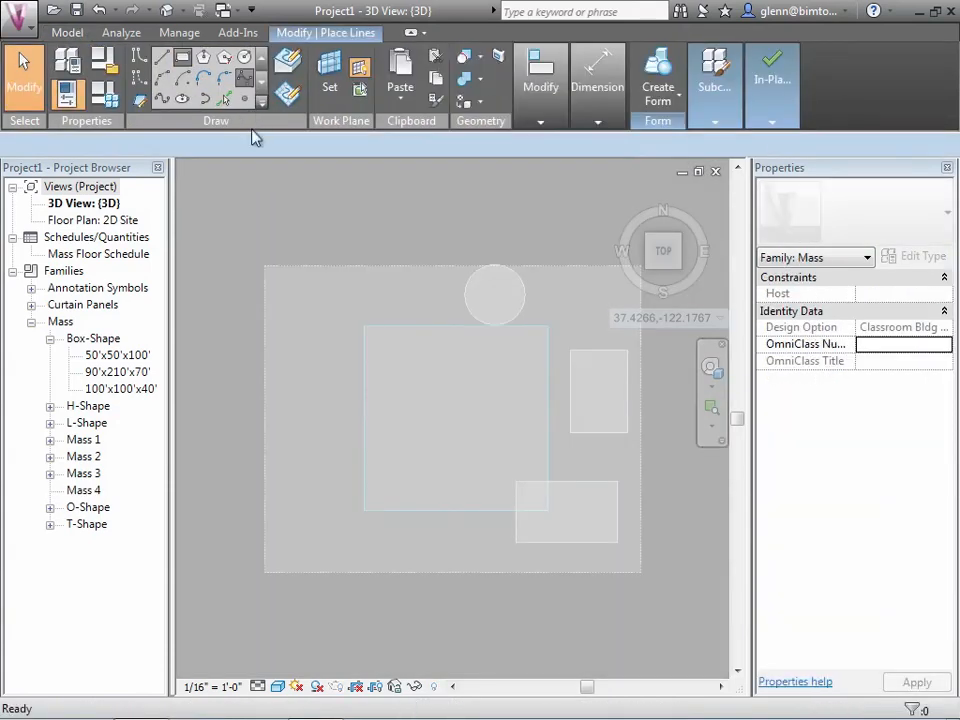
pyautogui.click(182, 57)
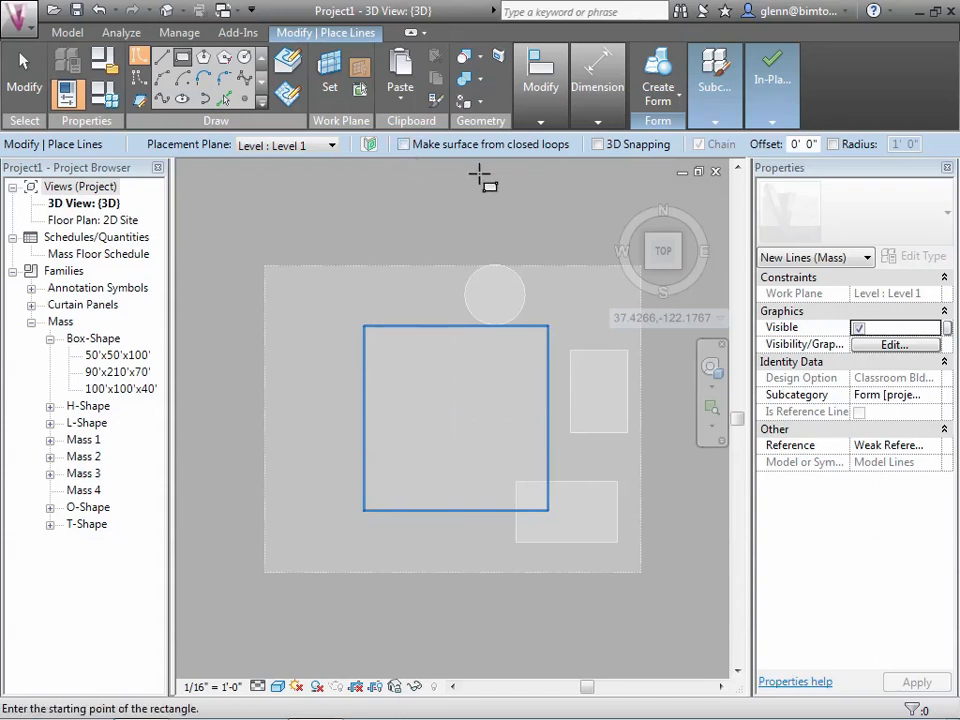
pyautogui.click(483, 177)
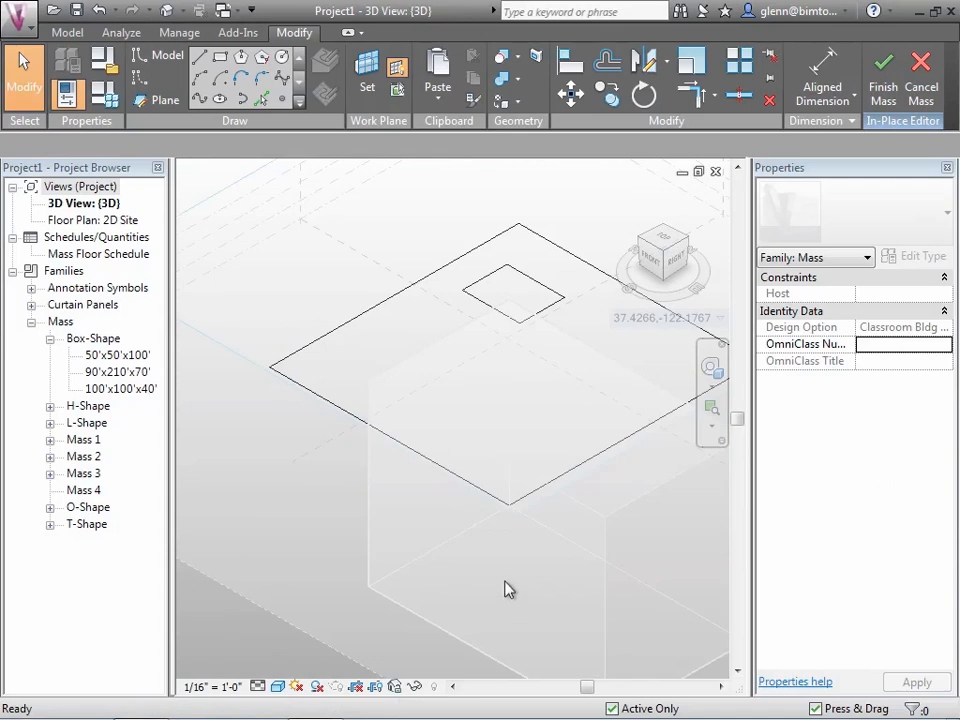
pyautogui.moveTo(289, 256)
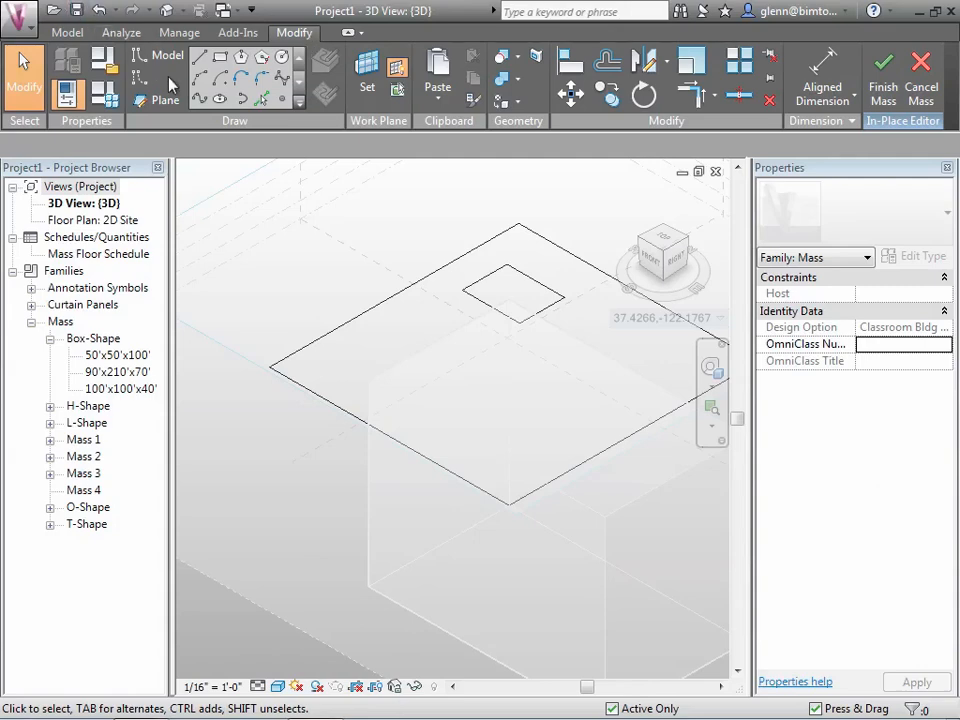
pyautogui.moveTo(220, 58)
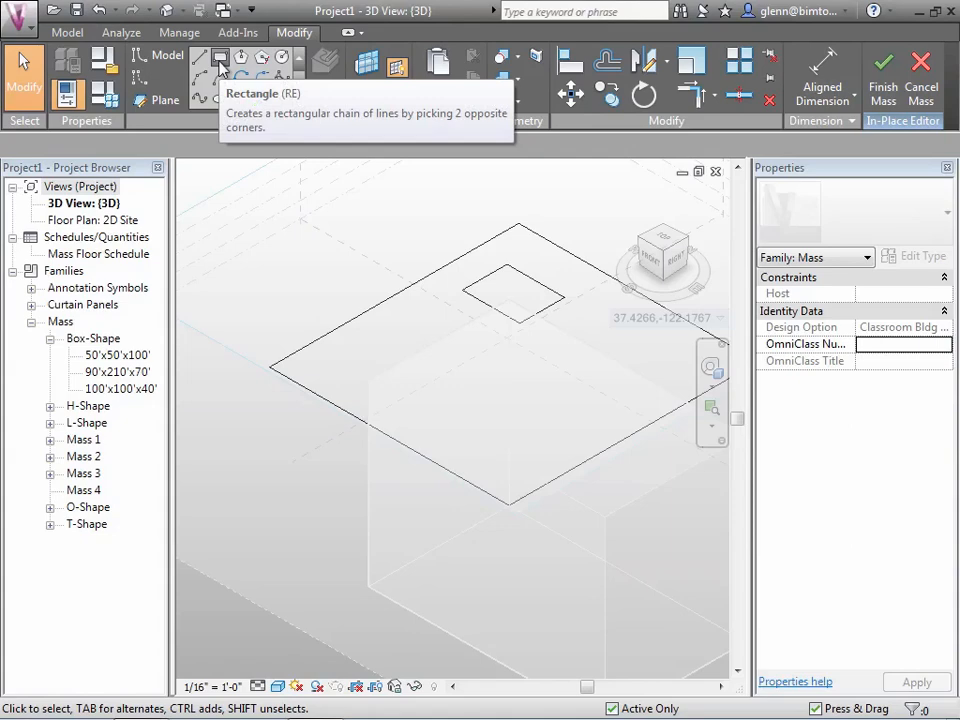
# Begin sketching a rectangle profile on Level 5 for the new mass
pyautogui.click(220, 58)
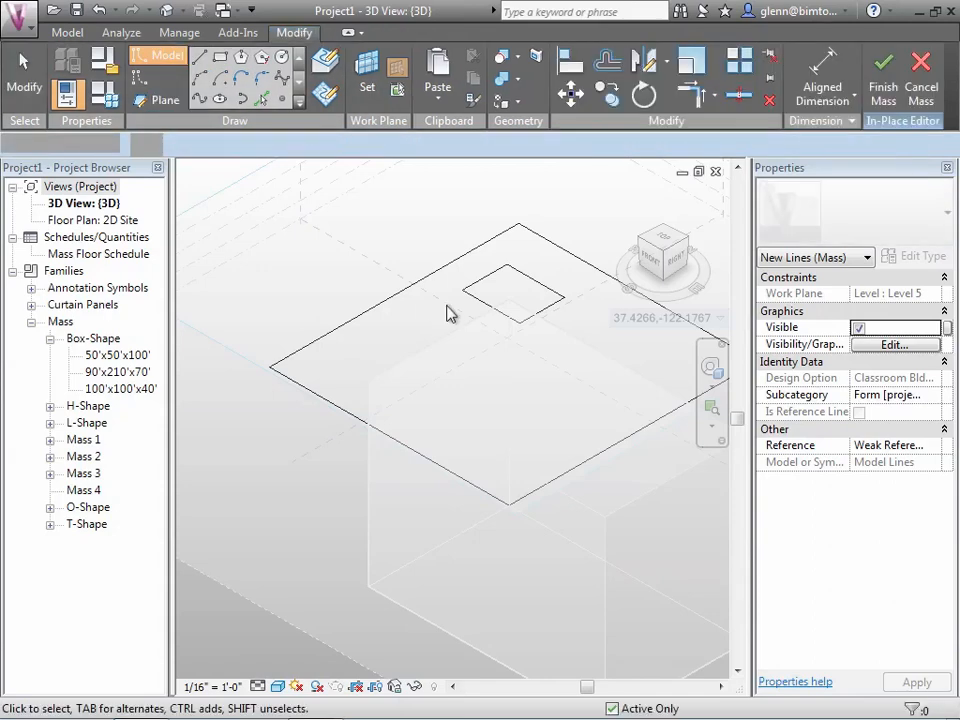
pyautogui.click(480, 282)
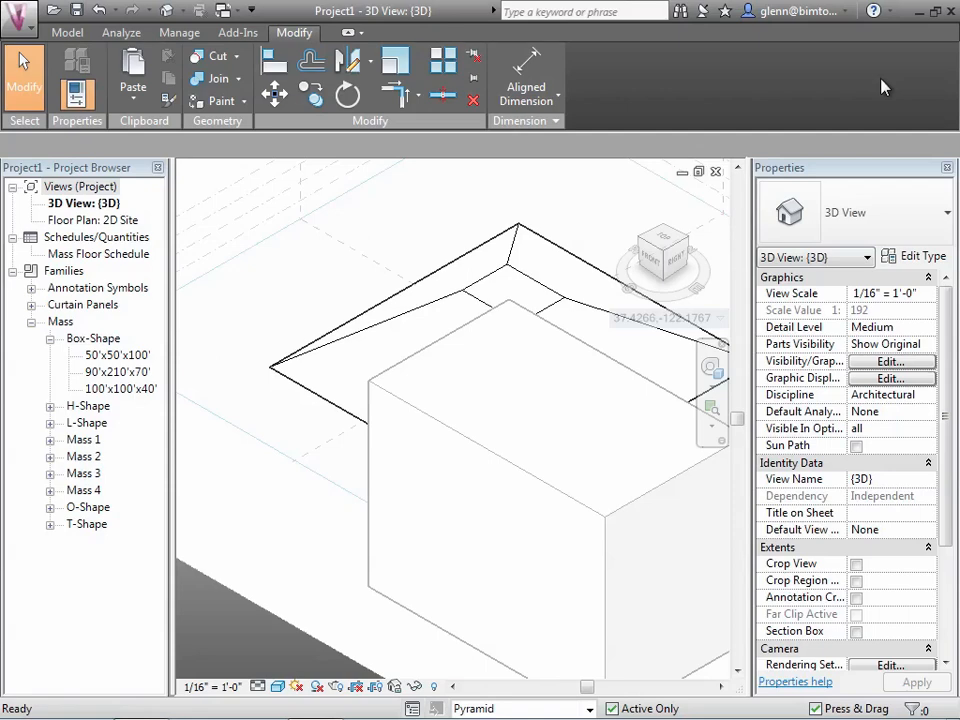
pyautogui.moveTo(662, 252)
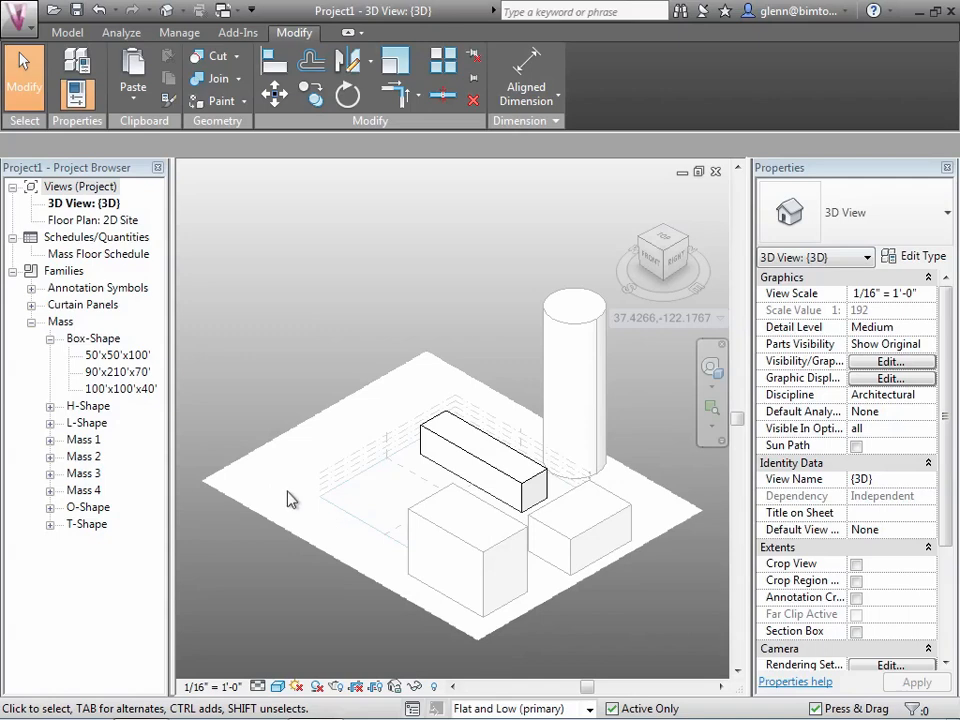
pyautogui.moveTo(77, 9)
pyautogui.write('Session 8 - 1')
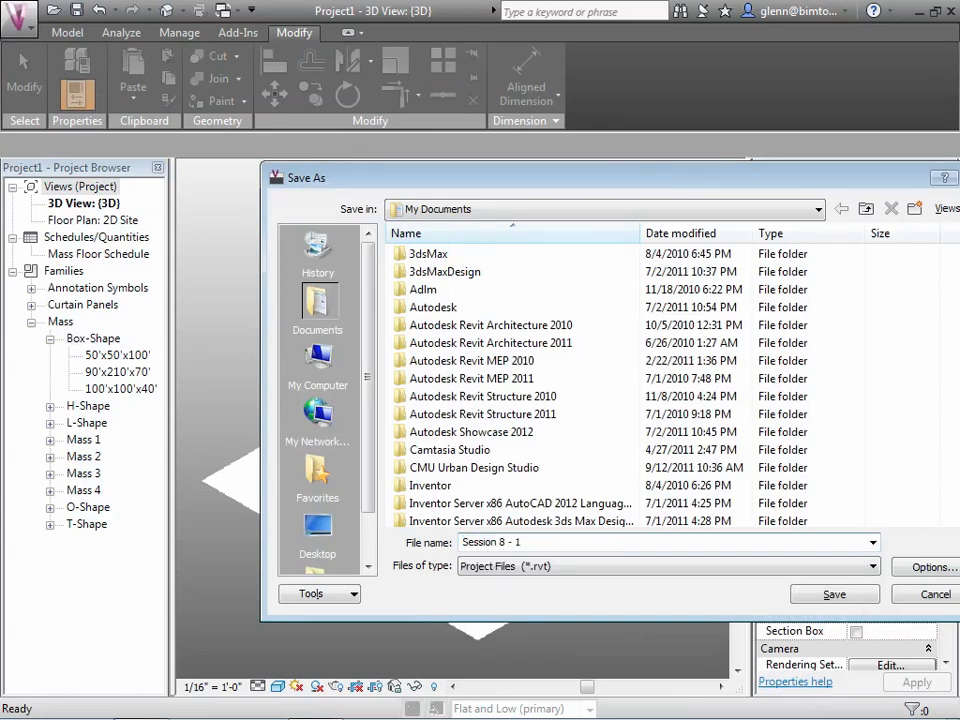
# Save the project as Session 8 - 1 and list the available design options
pyautogui.click(834, 594)
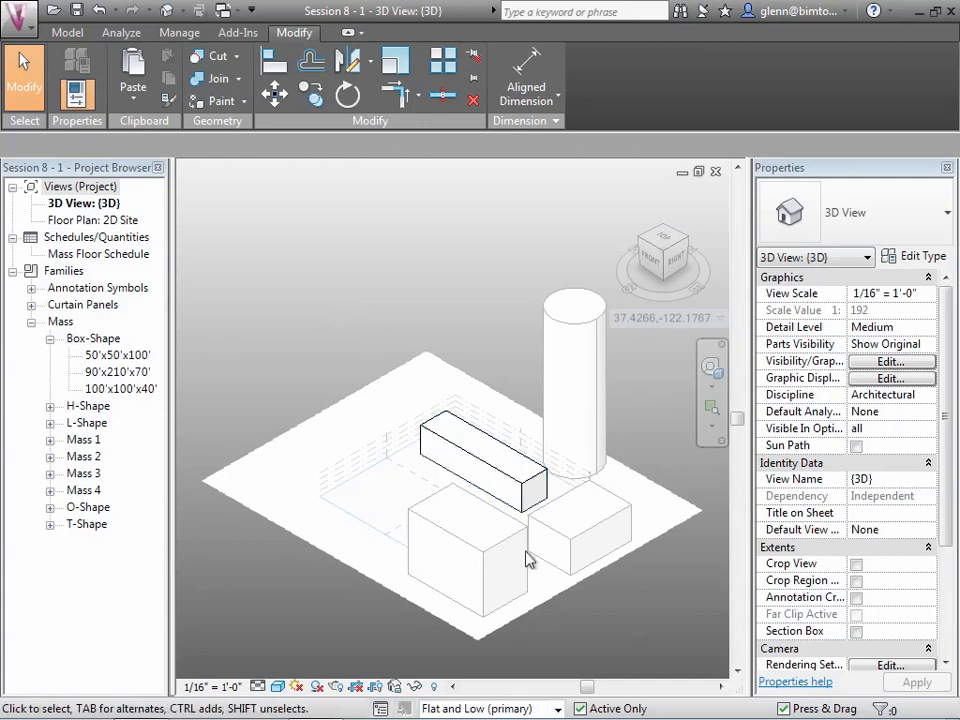
pyautogui.click(490, 708)
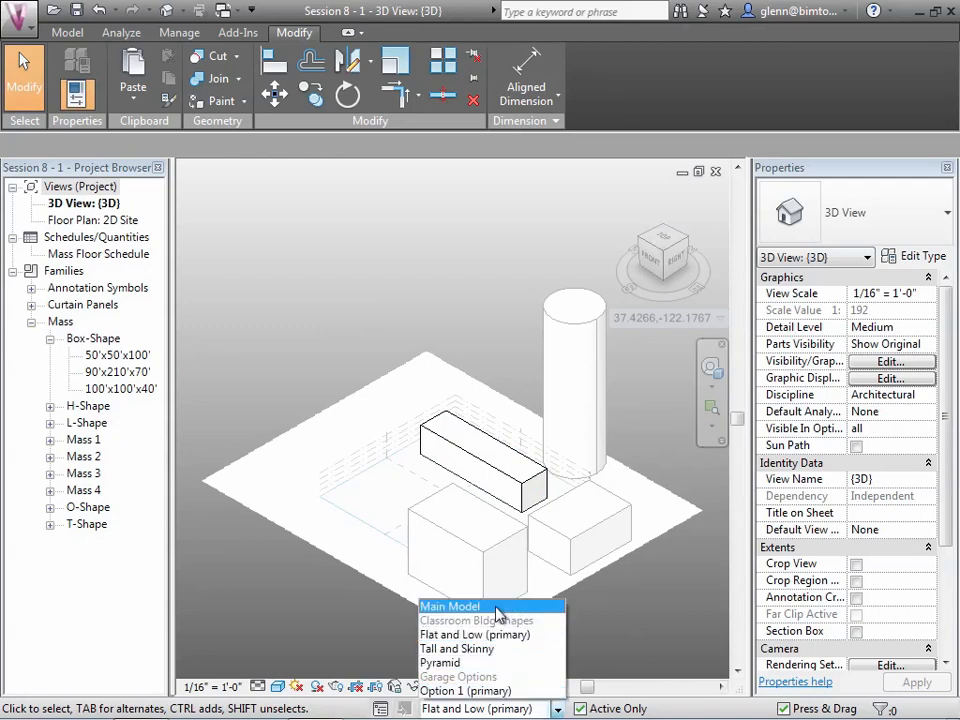
# Make Main Model the active design option and open the Design Options manager from Analyze
pyautogui.click(451, 606)
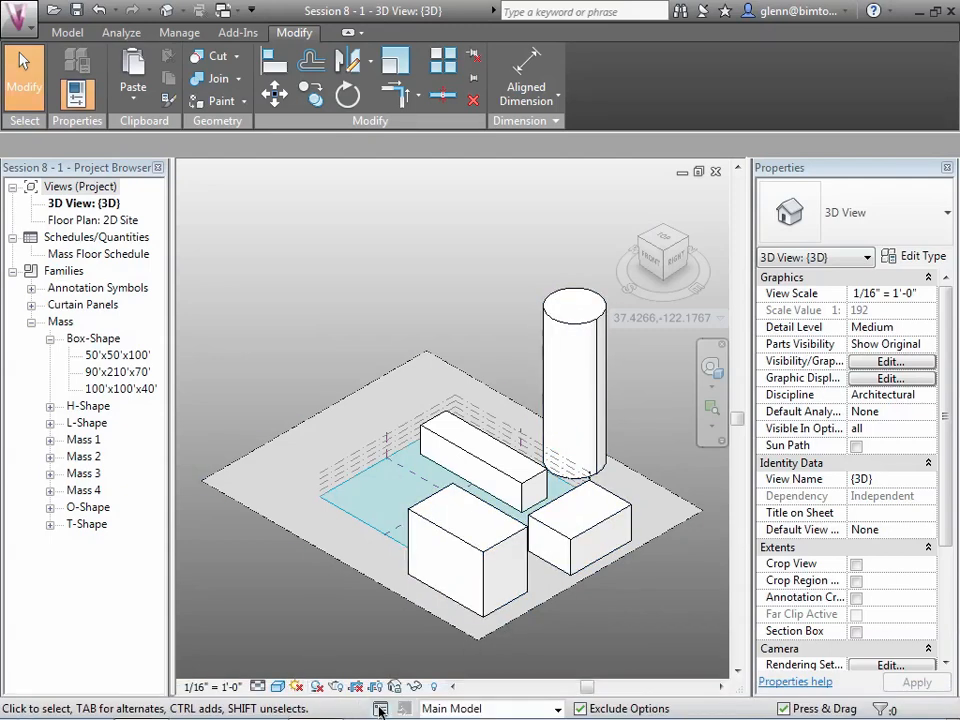
pyautogui.moveTo(403, 708)
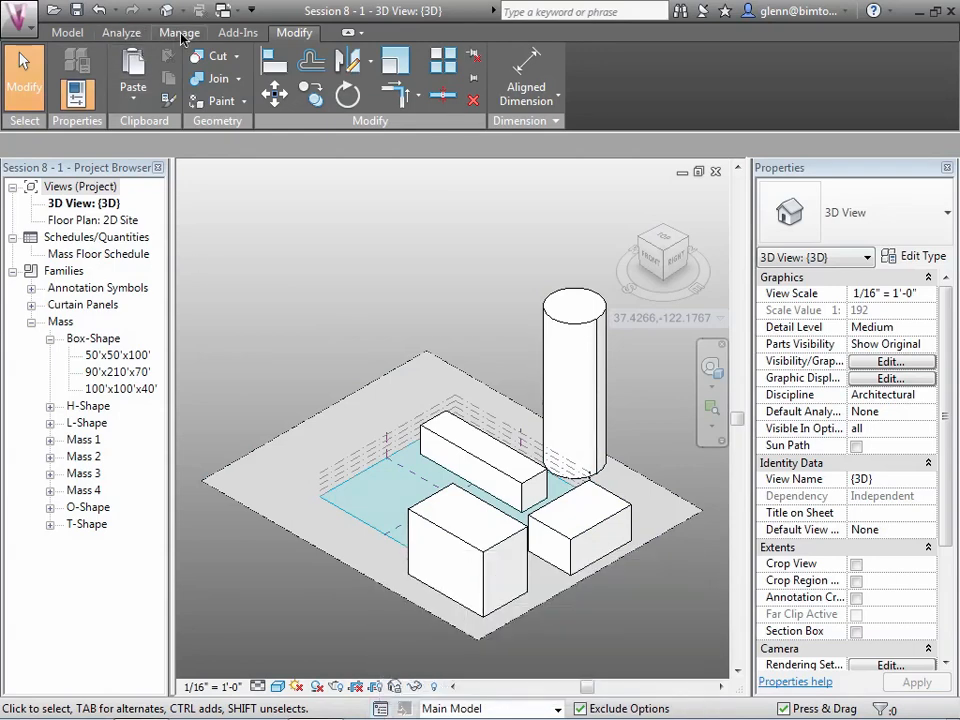
pyautogui.click(179, 32)
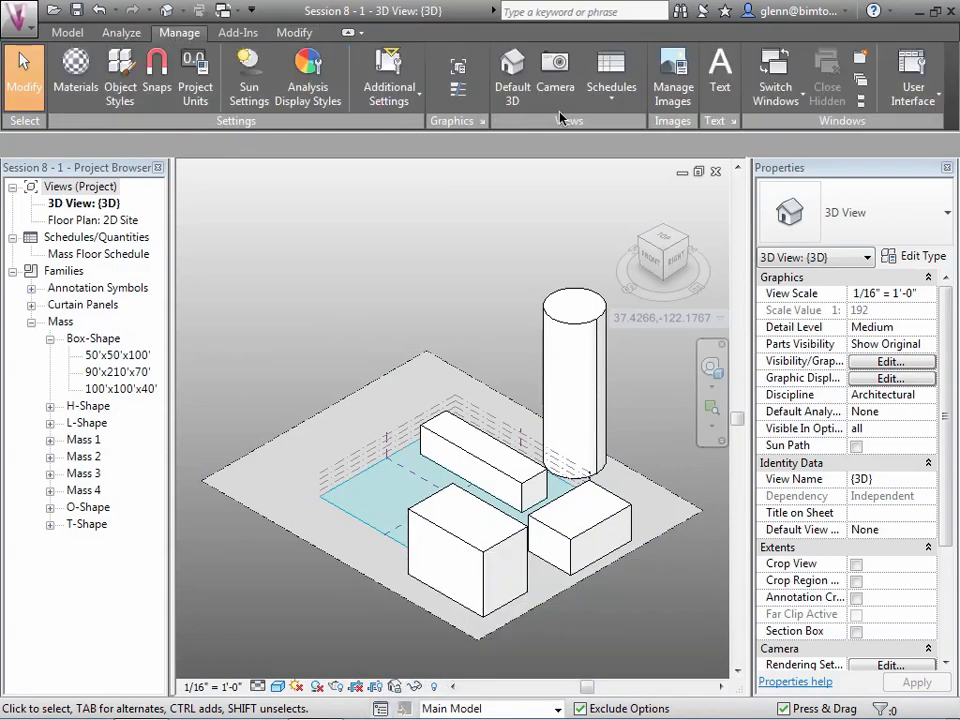
pyautogui.click(121, 32)
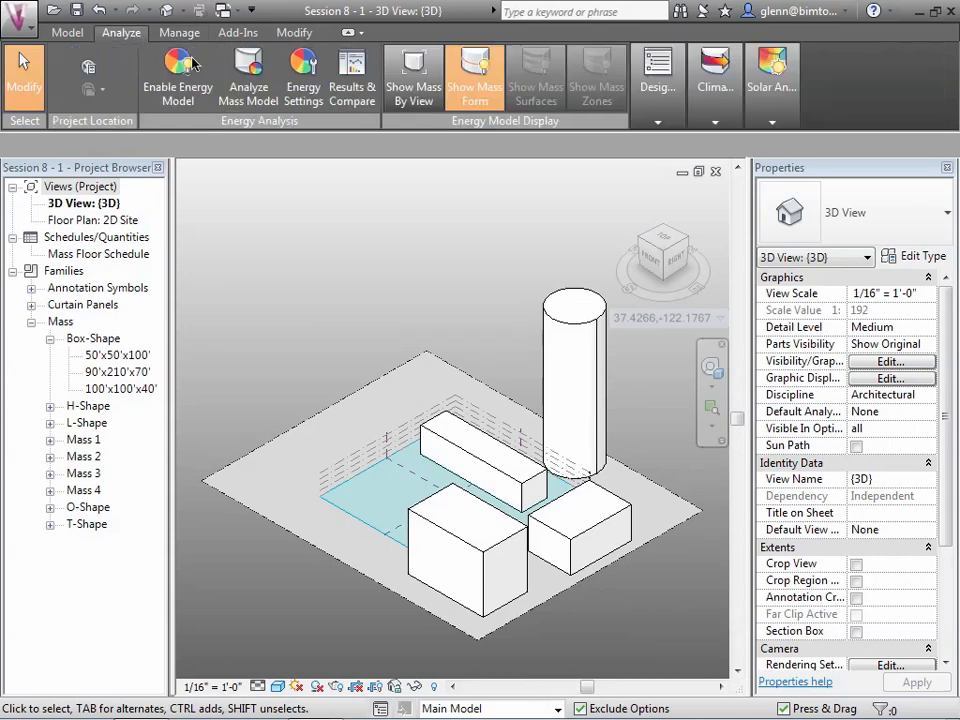
pyautogui.click(657, 77)
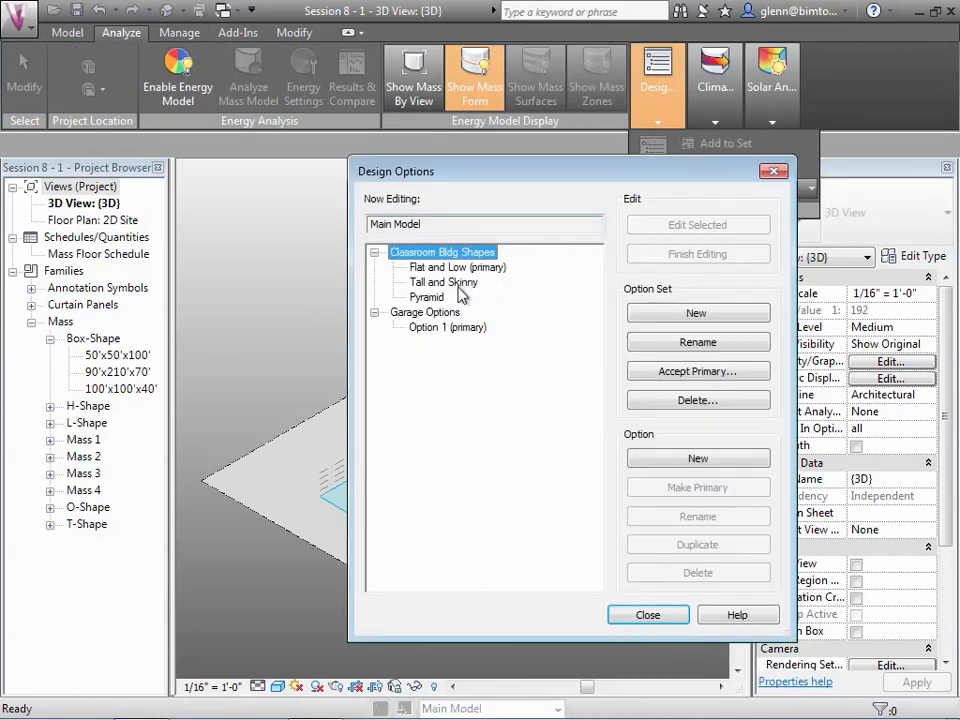
# Select Tall and Skinny, make it the primary option, and close the Design Options dialog
pyautogui.click(442, 282)
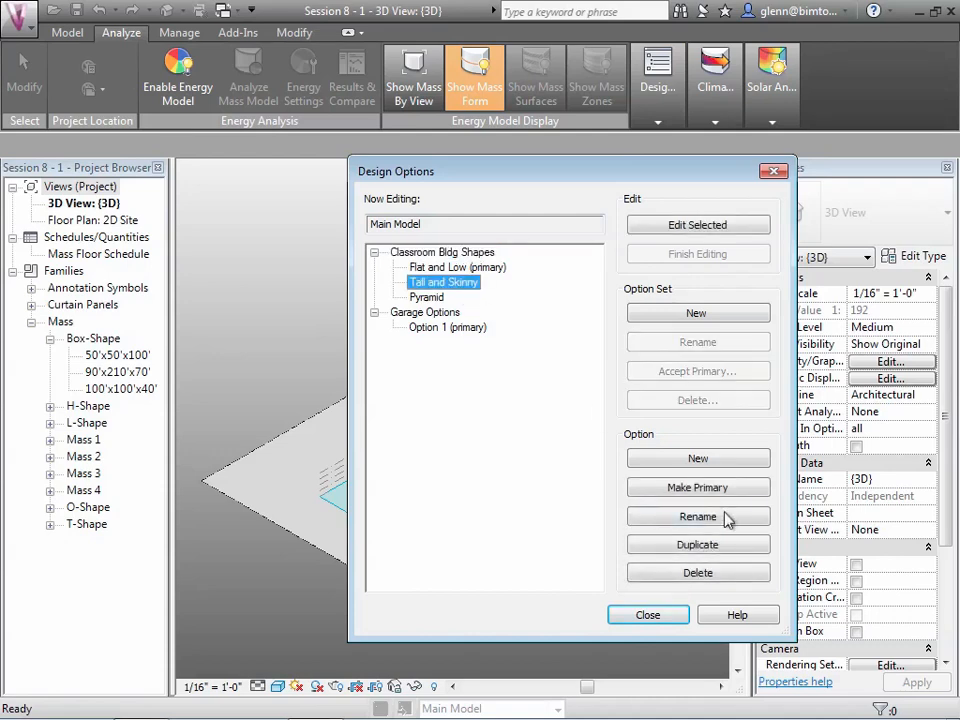
pyautogui.click(697, 487)
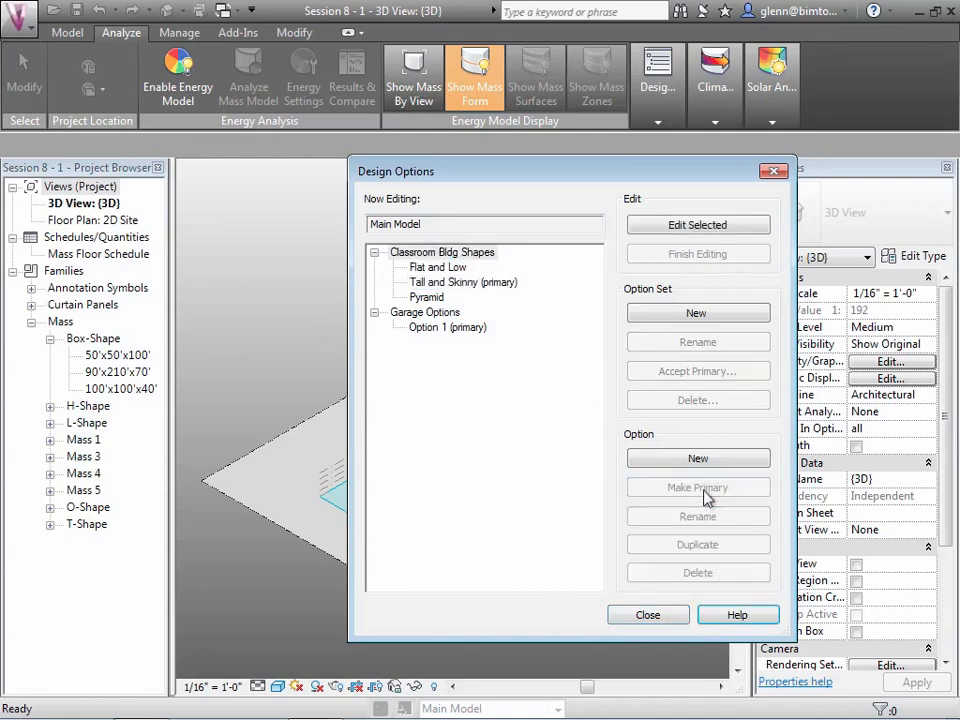
pyautogui.click(647, 614)
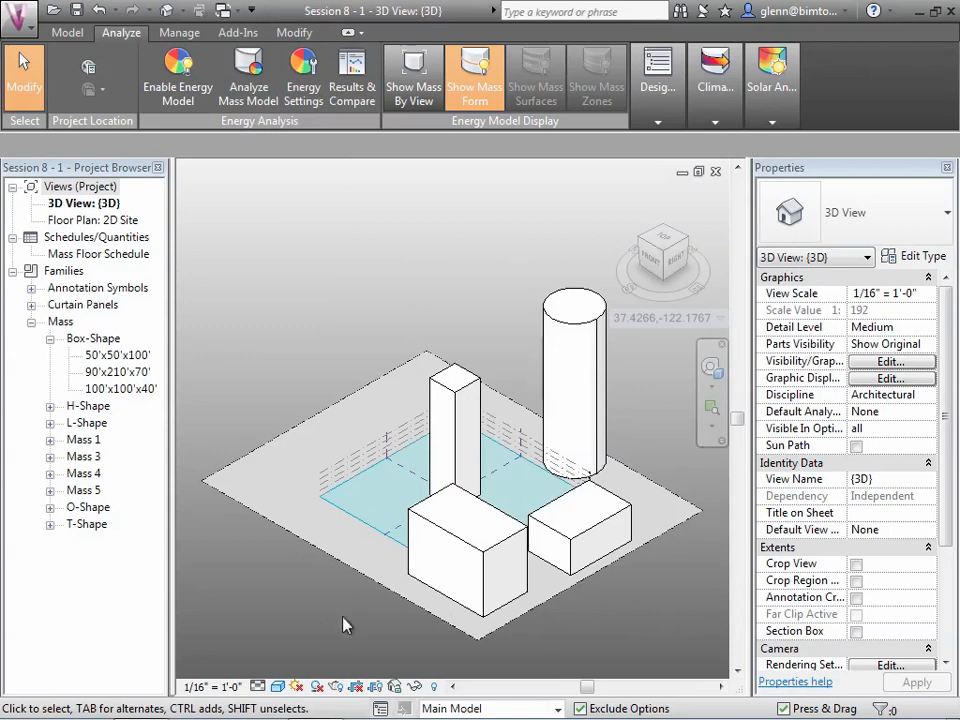